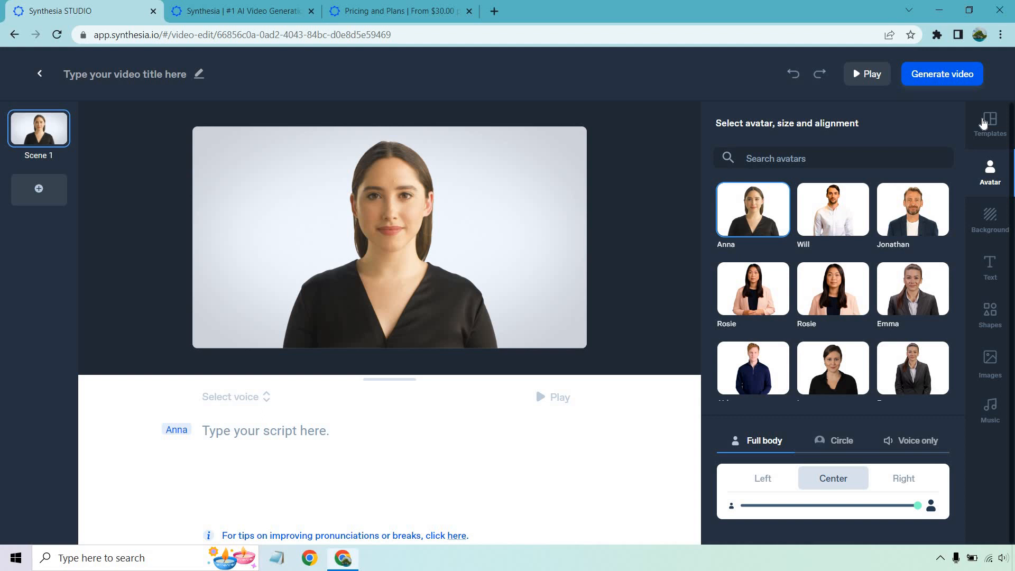
# Open the Templates tab and scroll Featured templates down to Simple blue presentation.
pyautogui.click(990, 123)
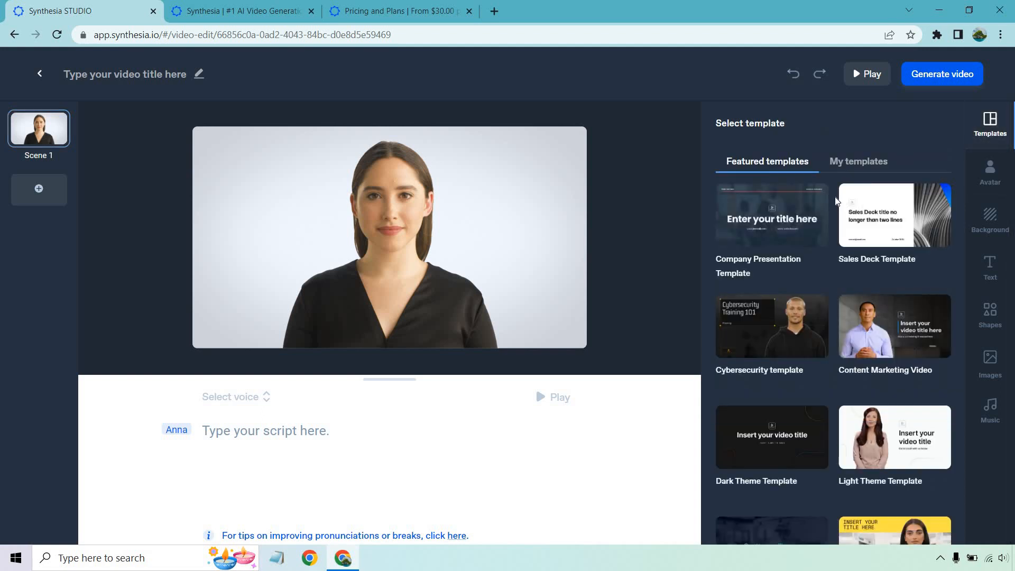
pyautogui.scroll(-3)
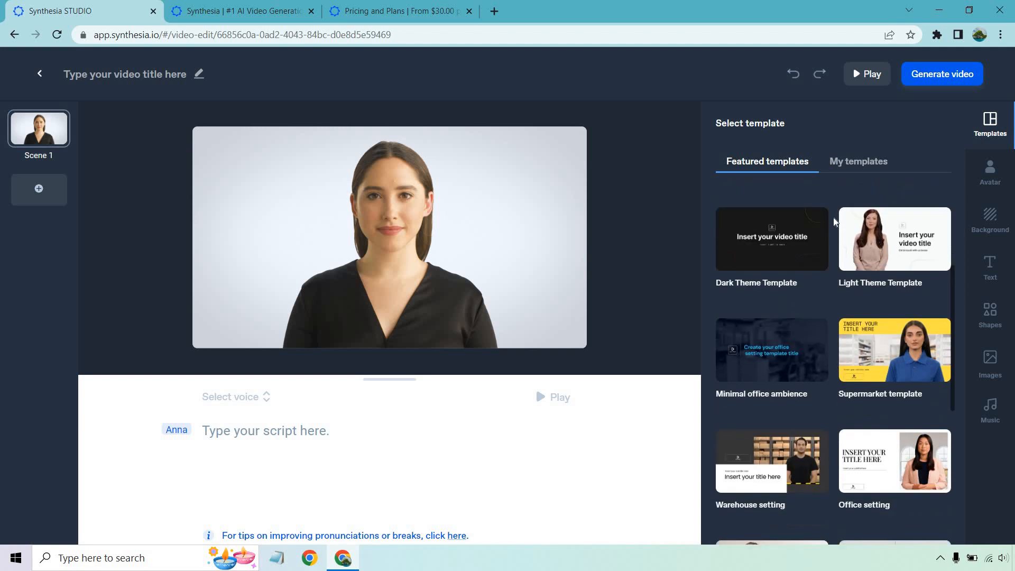
pyautogui.scroll(-3)
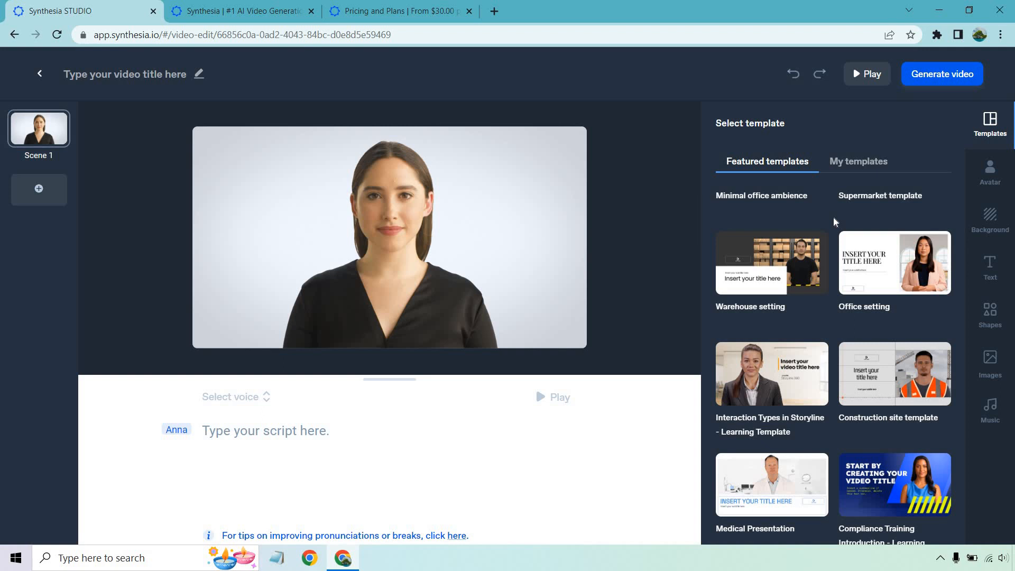
pyautogui.scroll(-3)
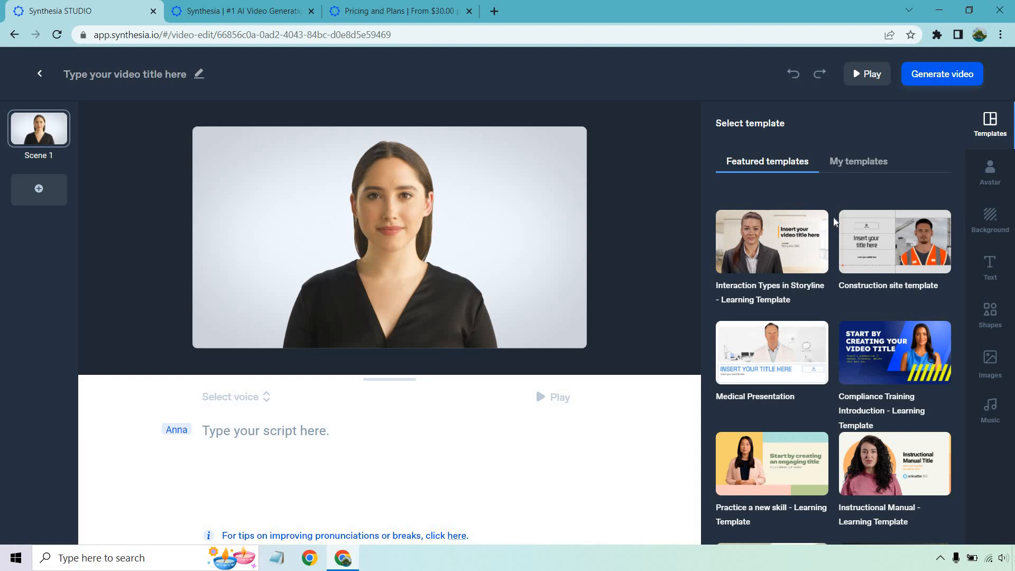
pyautogui.scroll(-3)
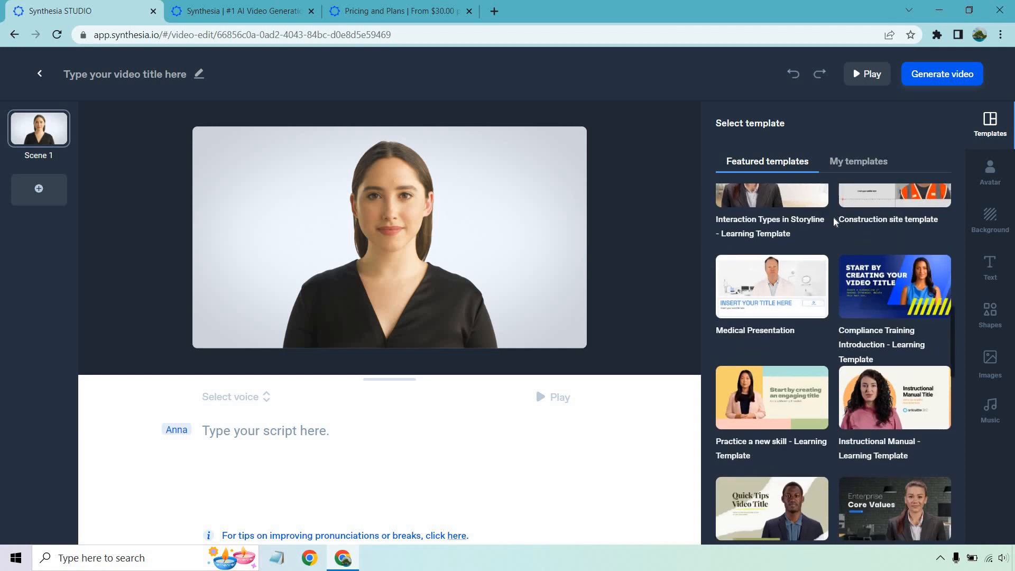
pyautogui.scroll(-3)
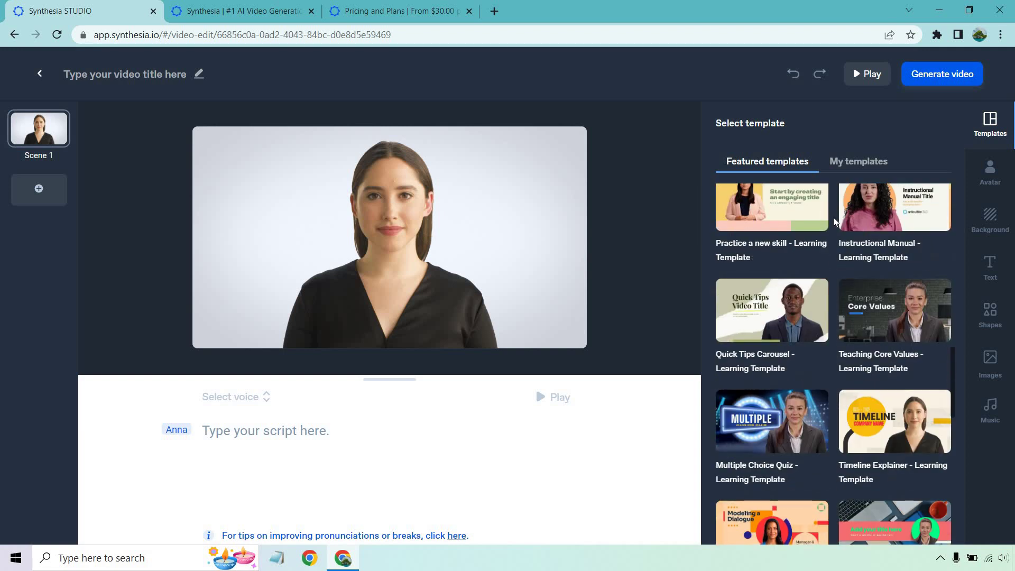
pyautogui.scroll(-3)
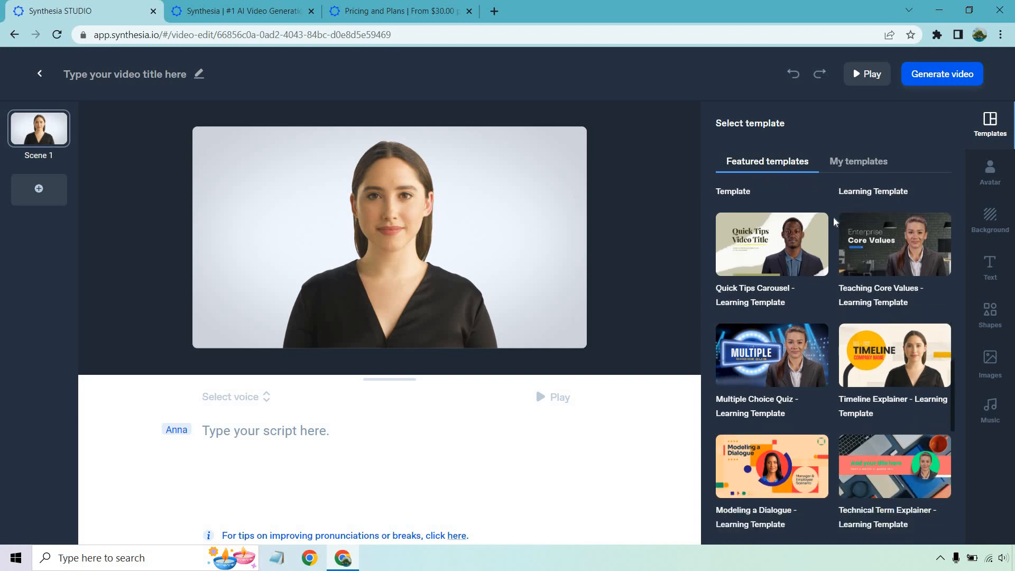
pyautogui.scroll(-3)
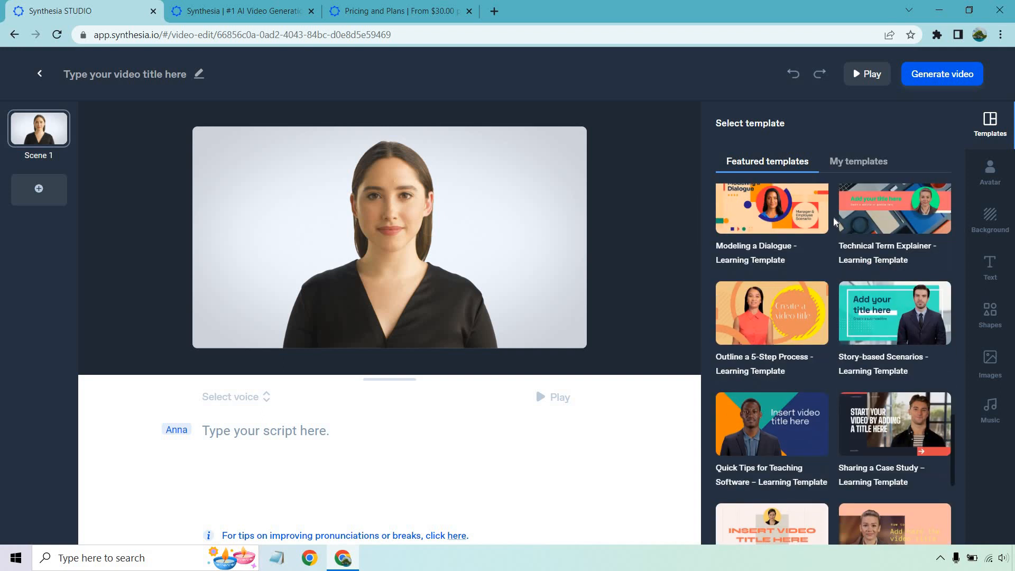
pyautogui.scroll(-3)
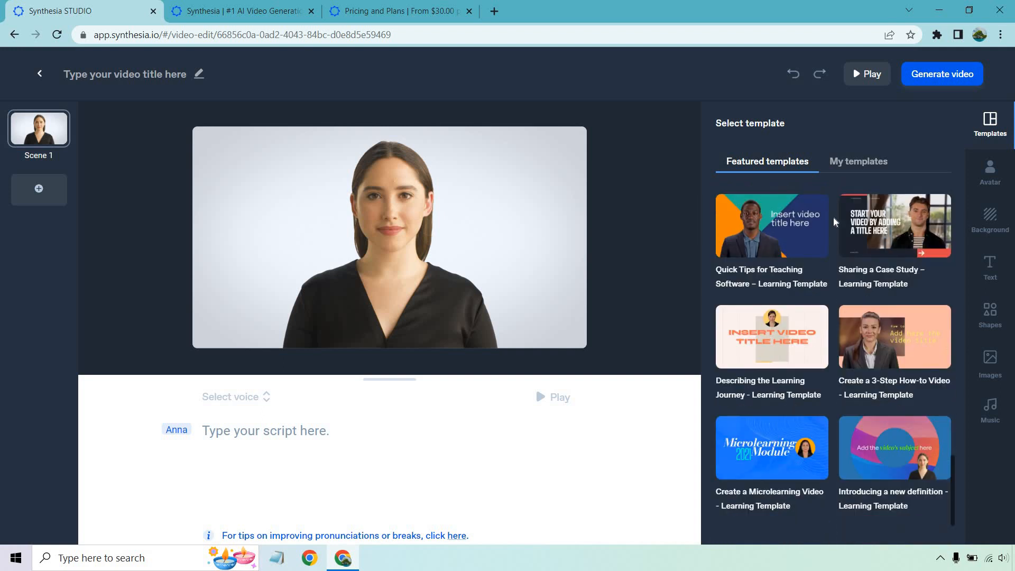
pyautogui.scroll(-3)
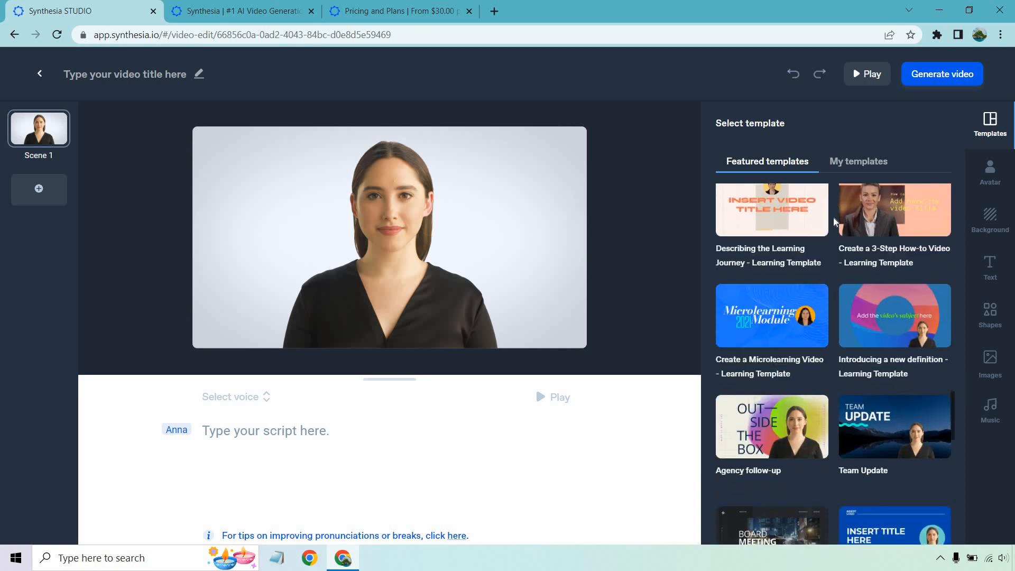
pyautogui.scroll(-3)
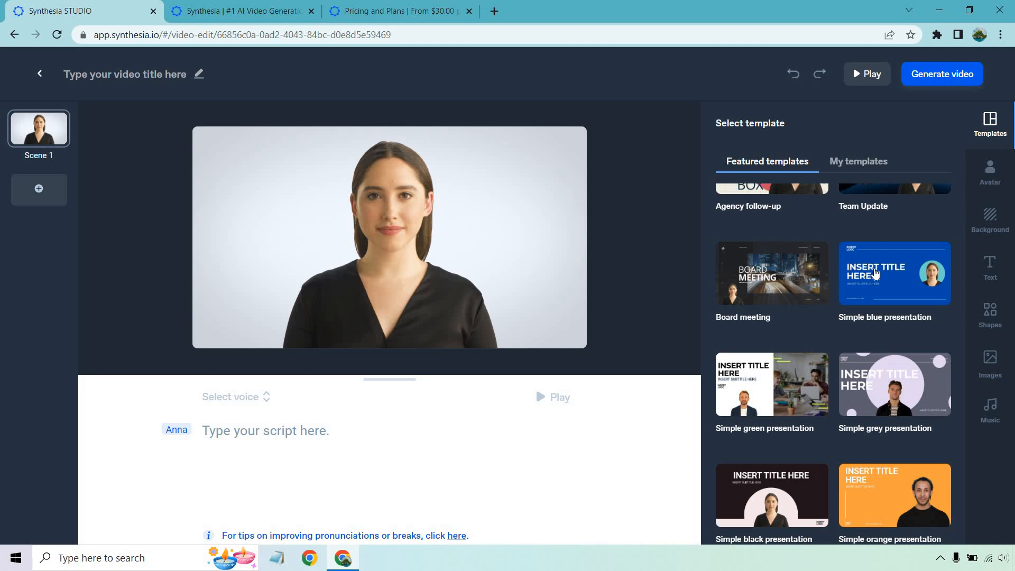
# Add the blue title, bullet points and media placeholder scenes, then delete the original plain Scene 1.
pyautogui.click(895, 273)
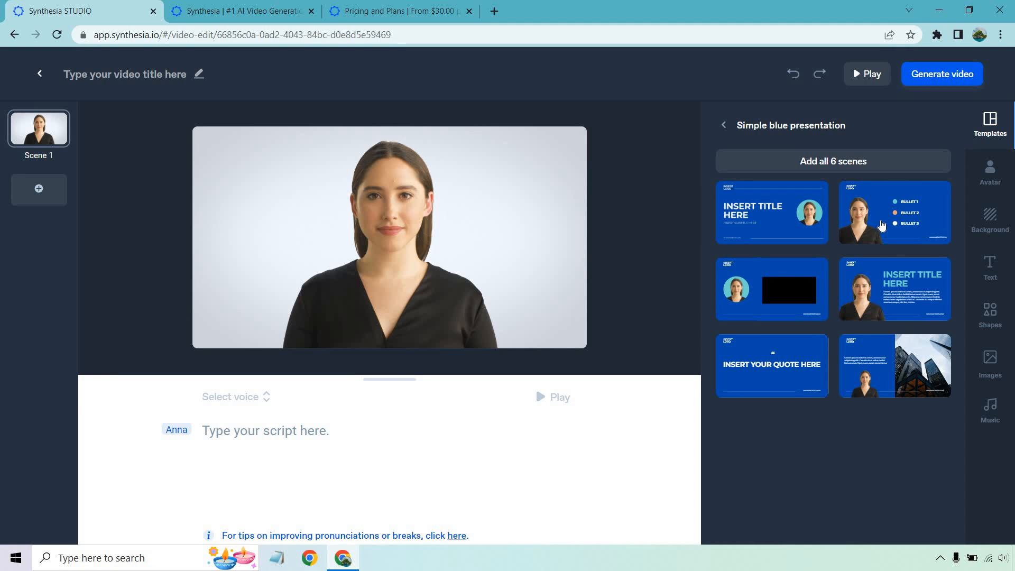
pyautogui.moveTo(793, 219)
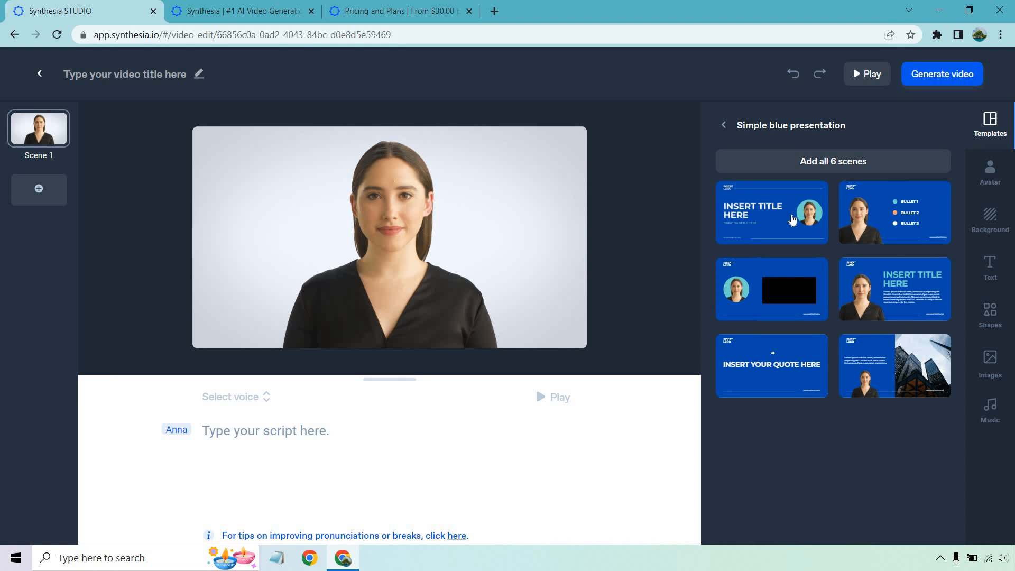
pyautogui.click(773, 212)
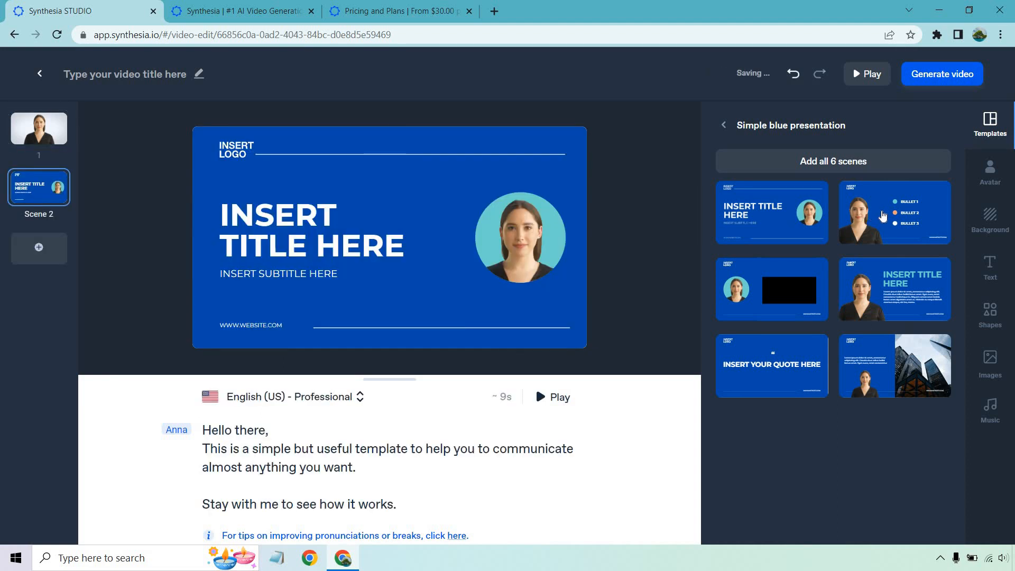
pyautogui.click(884, 213)
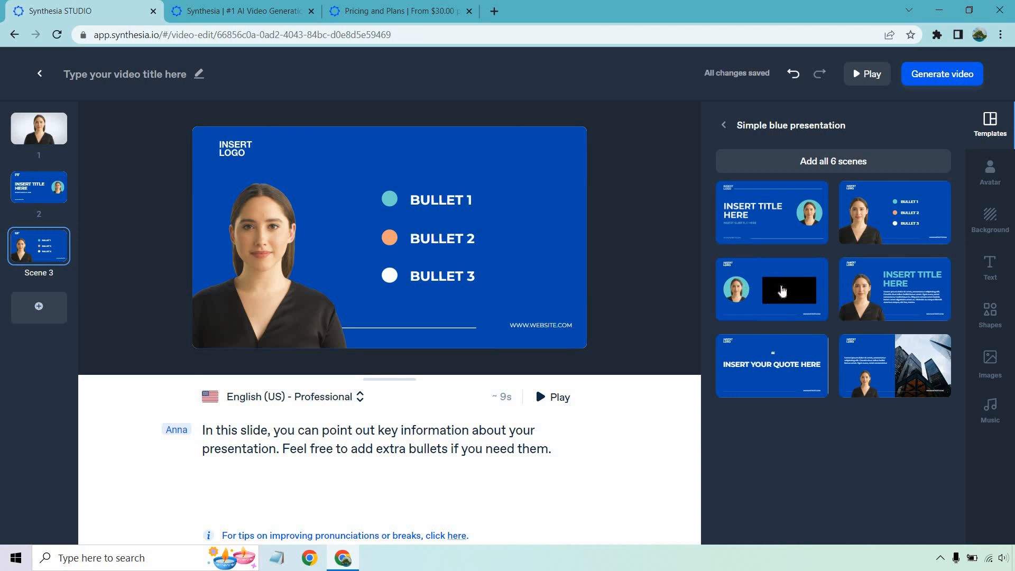
pyautogui.moveTo(760, 288)
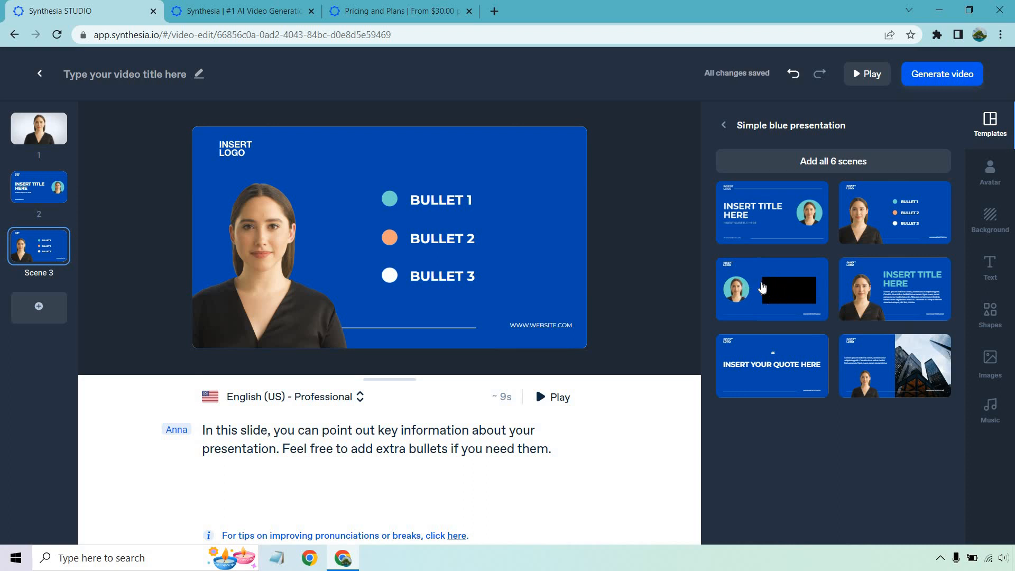
pyautogui.click(771, 289)
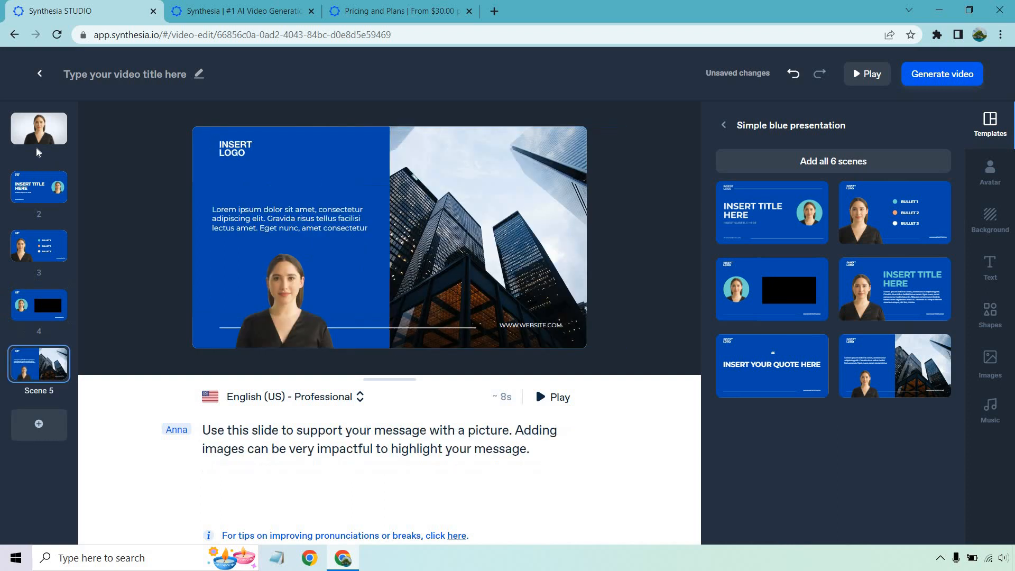
pyautogui.click(38, 128)
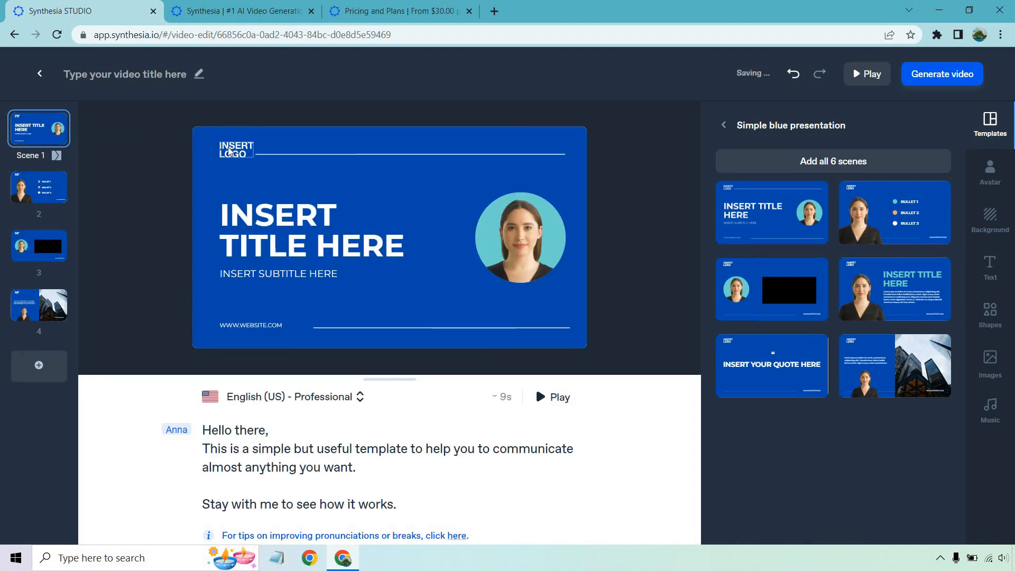
# Delete the INSERT LOGO placeholder image from the title scene.
pyautogui.rightClick(235, 151)
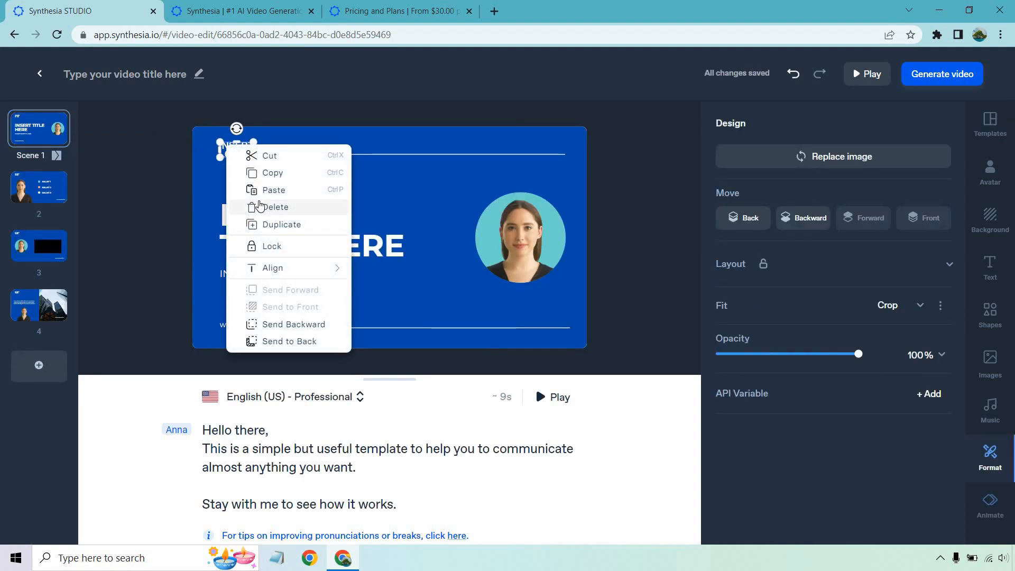
pyautogui.click(990, 122)
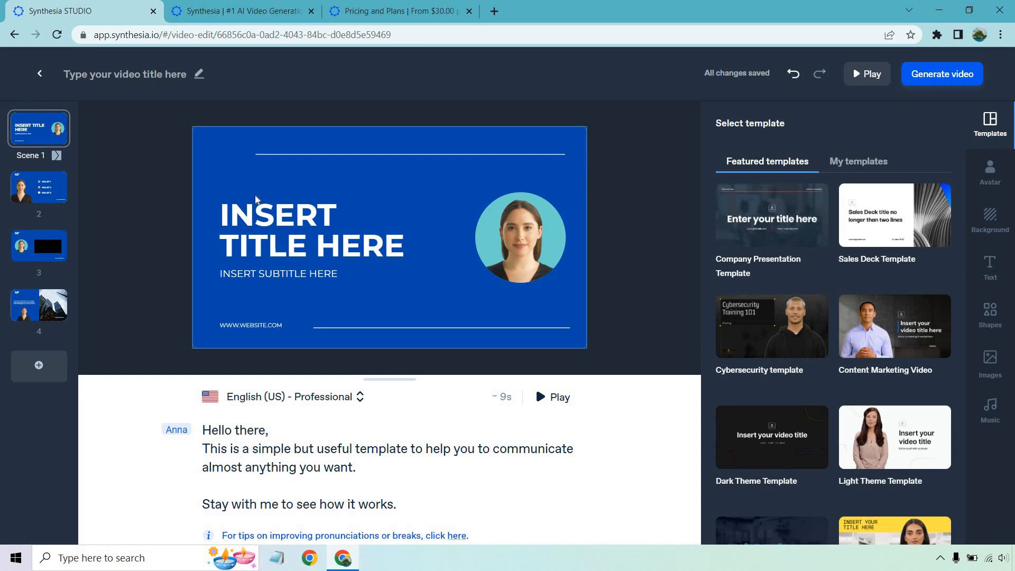
pyautogui.moveTo(302, 252)
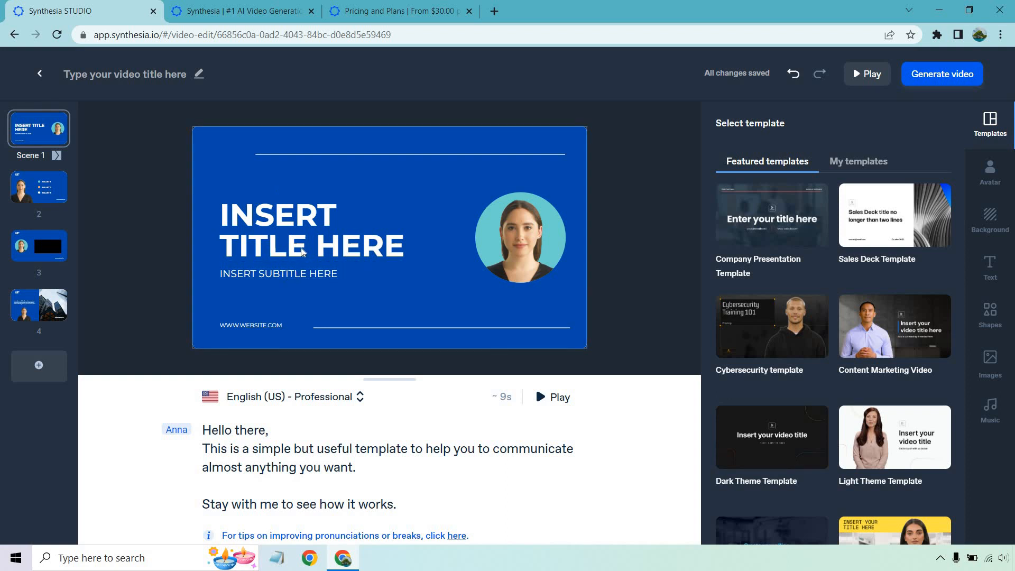
# Delete the subtitle line and change the heading to 'GET YOUR CONTENT DONE FOR YOU'.
pyautogui.click(278, 273)
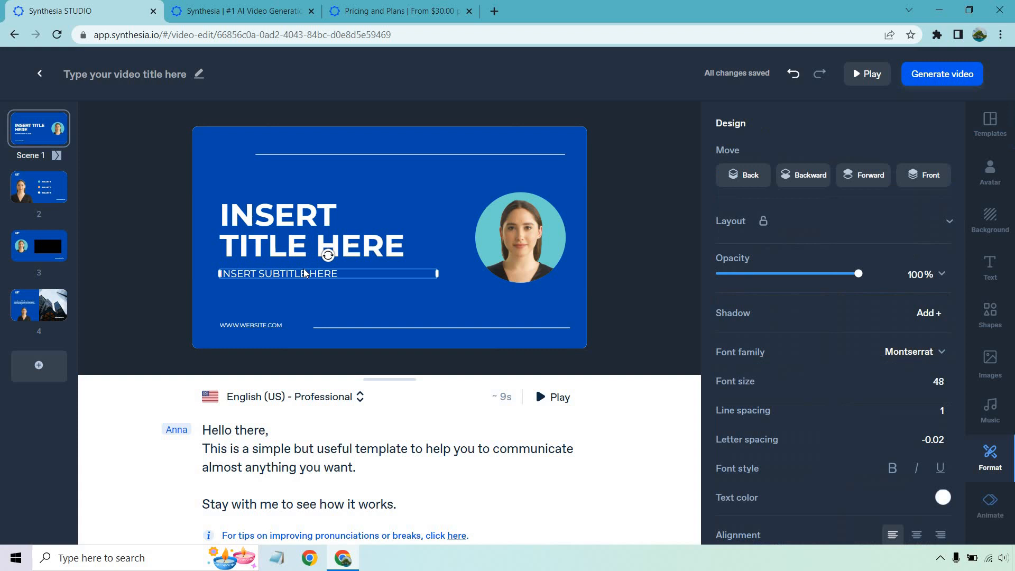
pyautogui.click(990, 122)
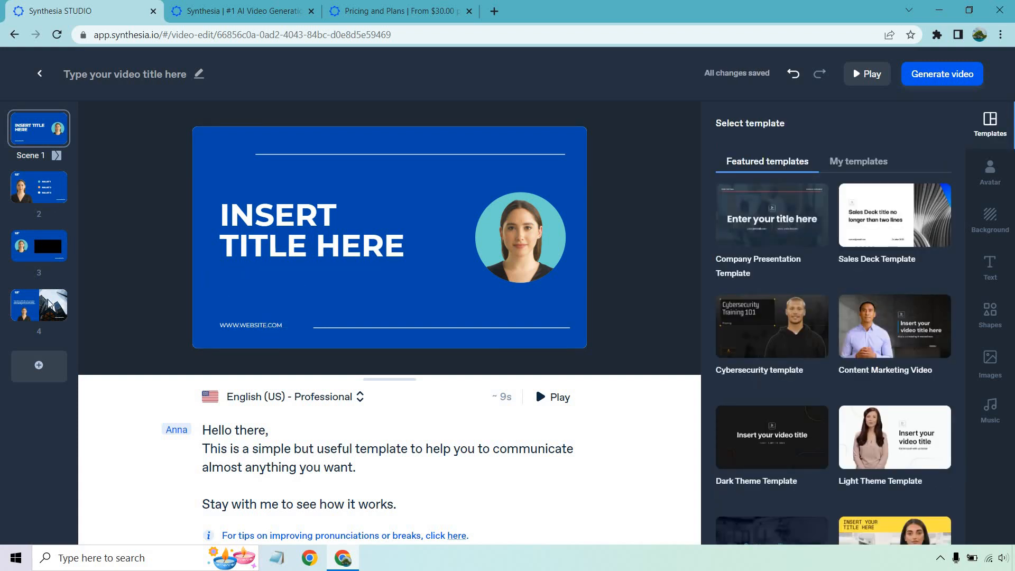
pyautogui.click(259, 225)
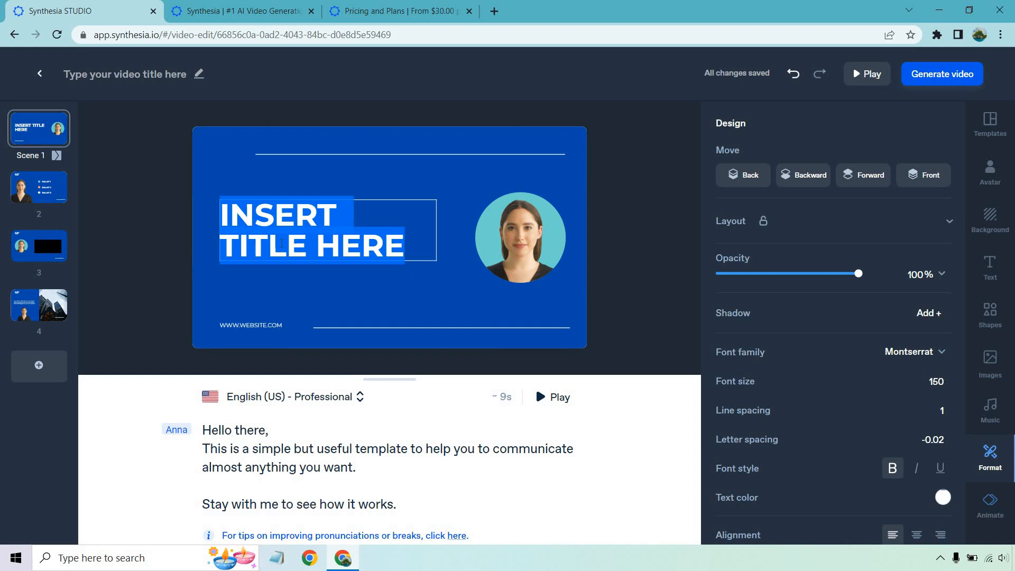
pyautogui.write('GET YOUR CONTENT DONE FOR YOU')
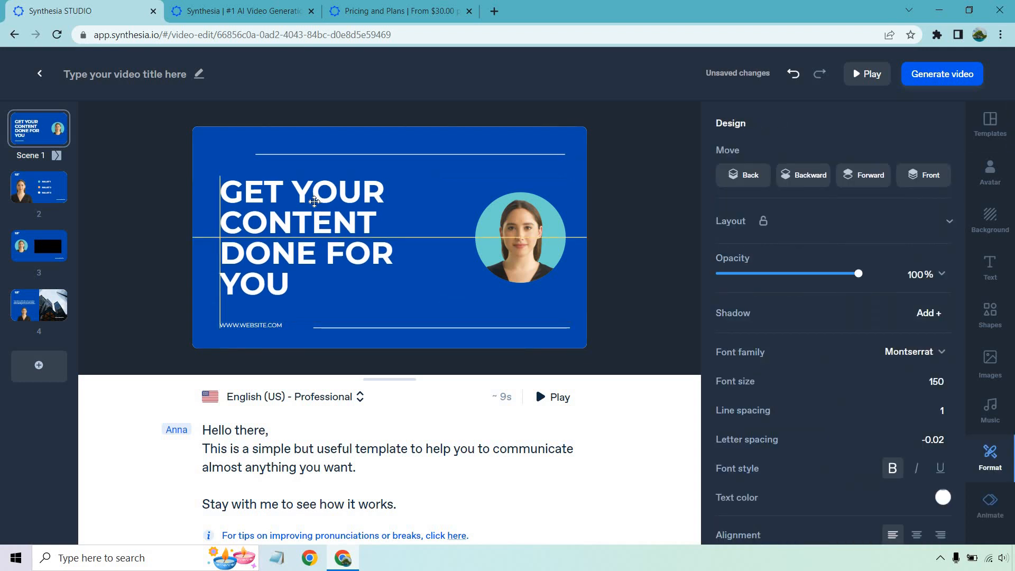
pyautogui.click(313, 202)
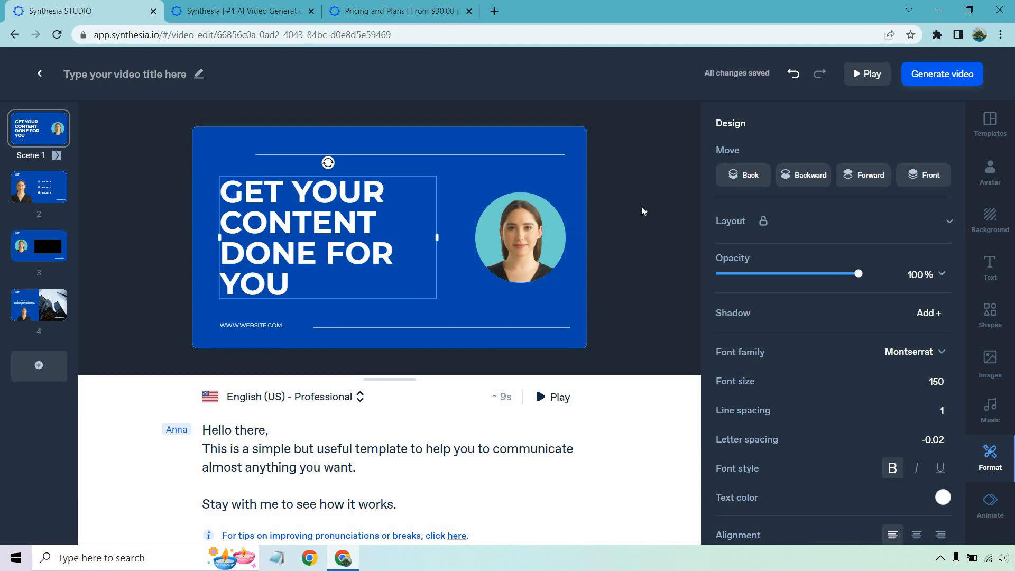
pyautogui.click(990, 120)
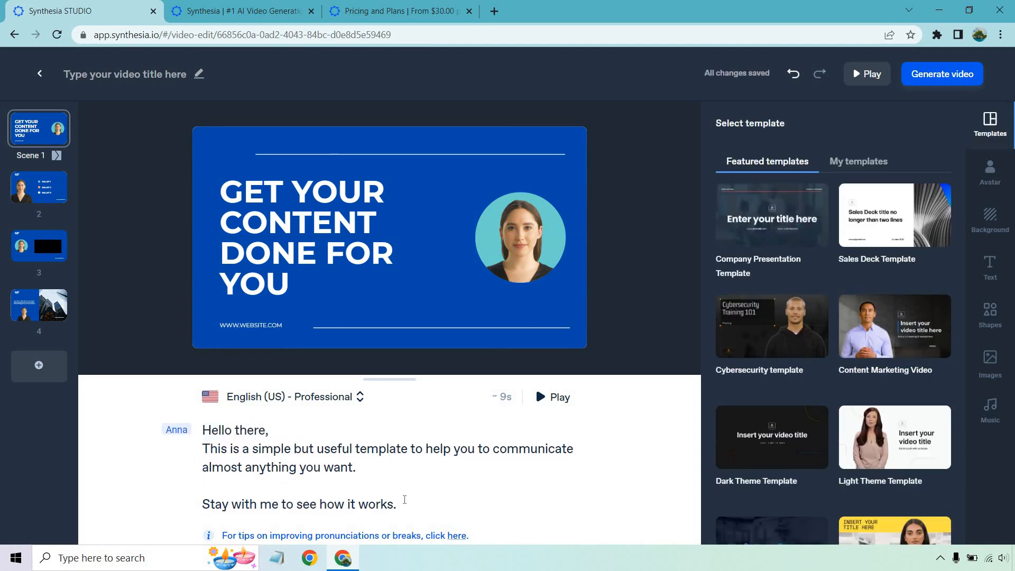
# Set scene 1's script to 'Save time by allowing us to create all of your social media content for you.' and preview it.
pyautogui.moveTo(216, 430); pyautogui.dragTo(396, 504)
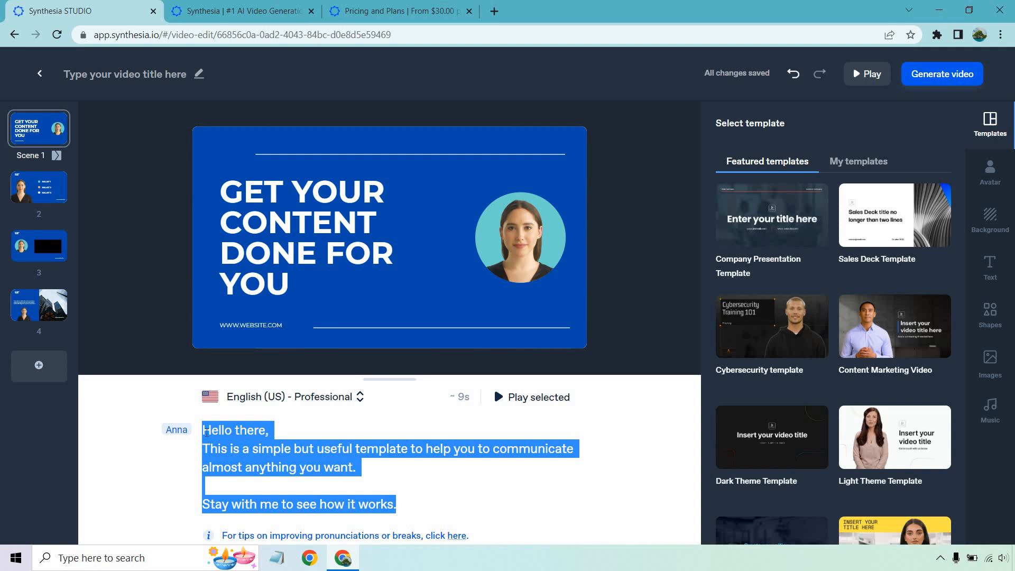
pyautogui.write('Save time, by allowing us to create all of your social media content for you.')
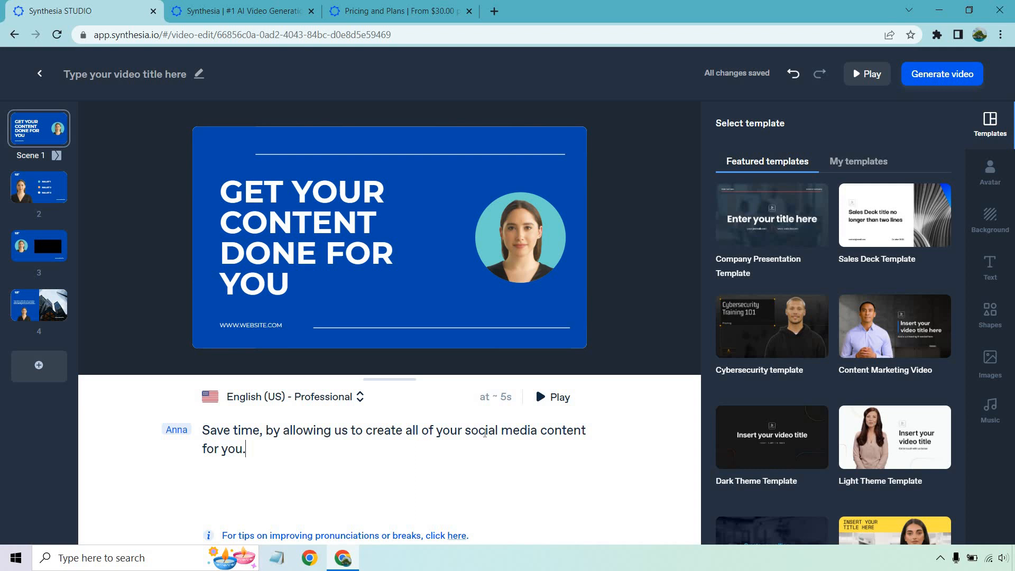
pyautogui.click(552, 397)
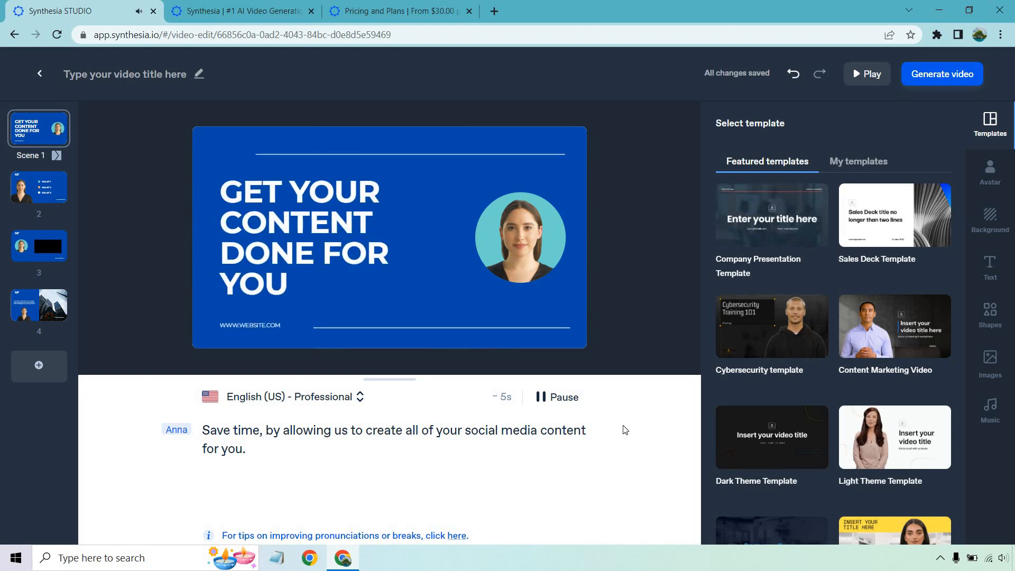
pyautogui.moveTo(181, 419)
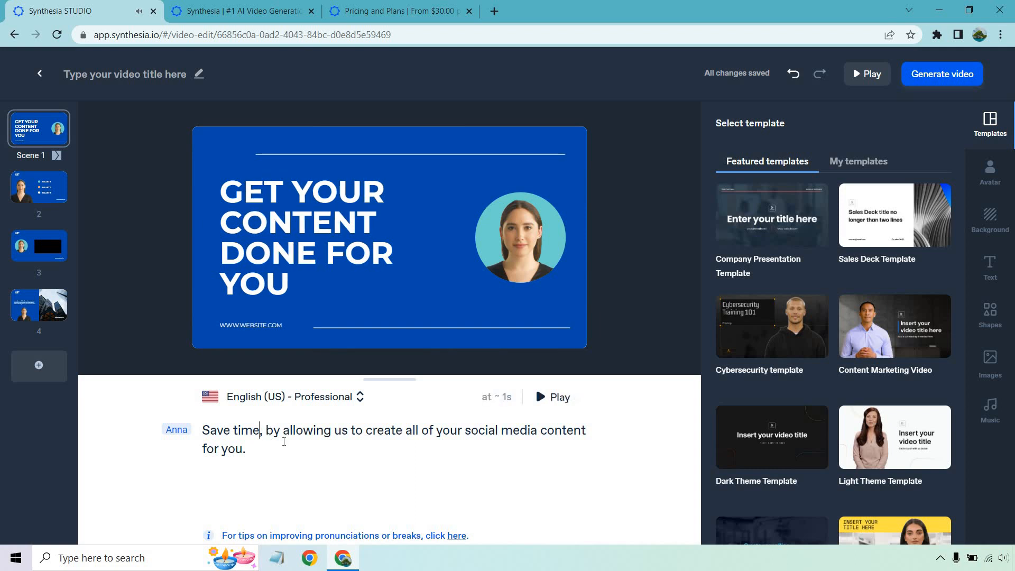
pyautogui.press('Backspace')
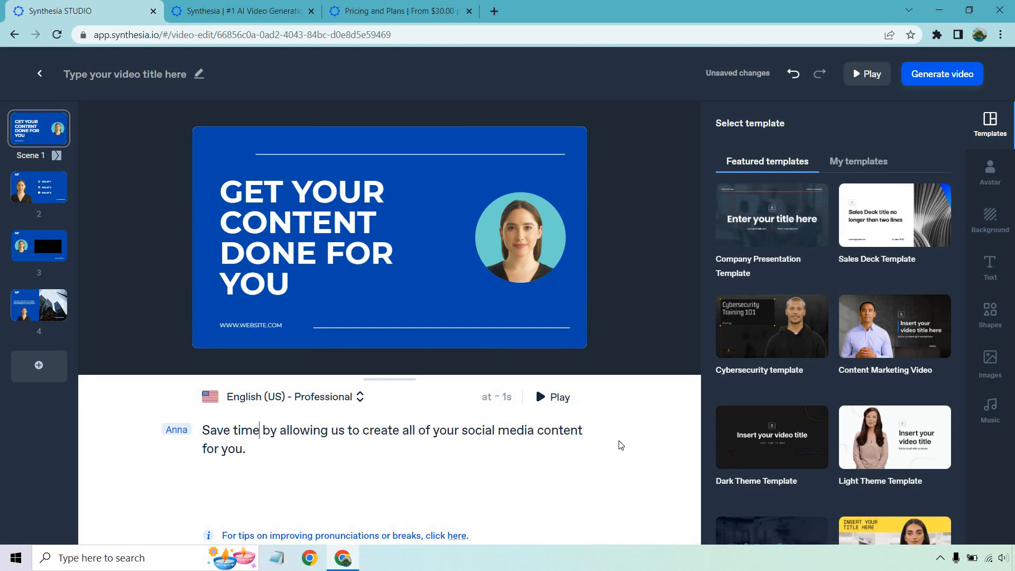
pyautogui.click(552, 397)
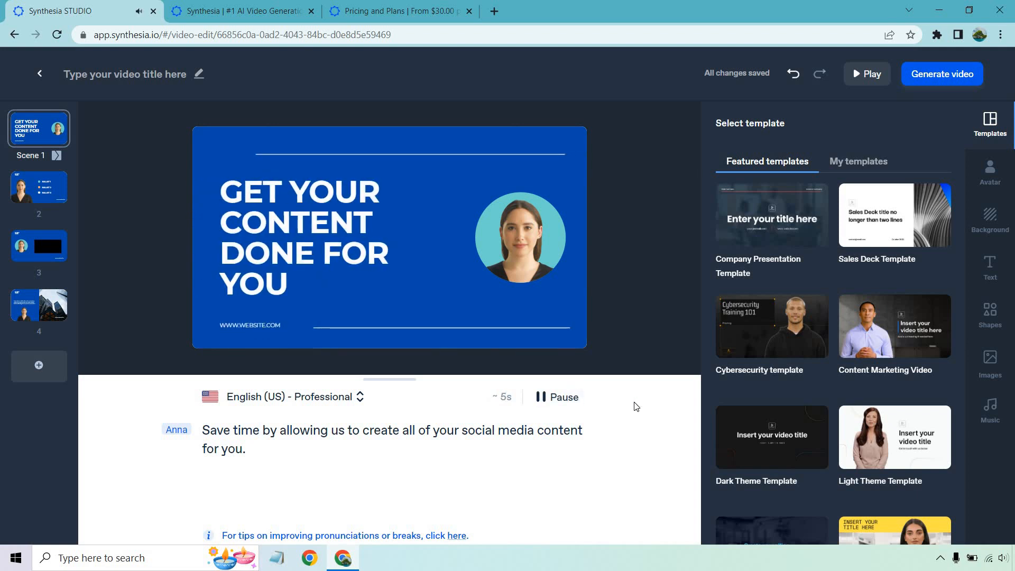
pyautogui.click(556, 397)
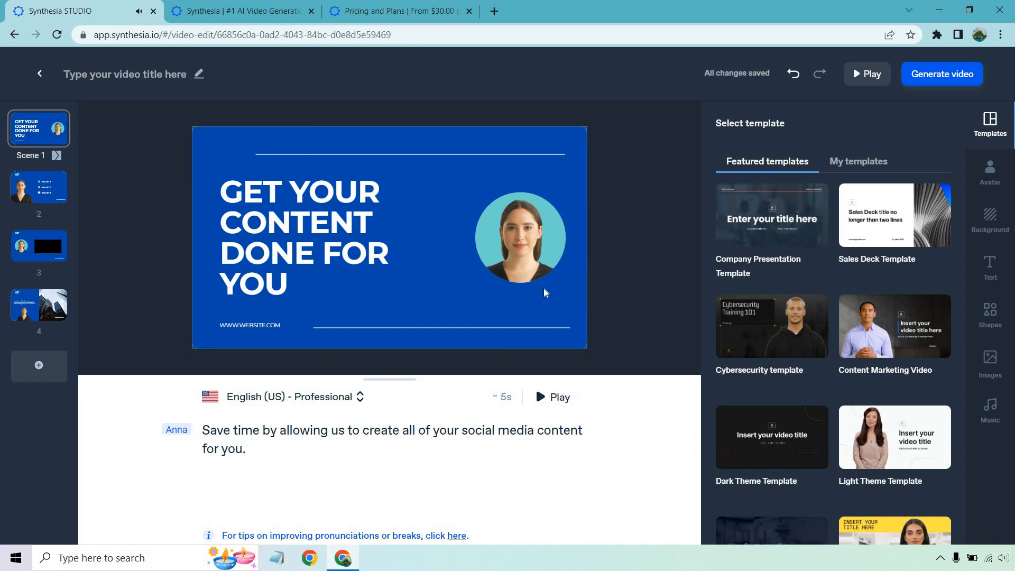
# On scene 2, rewrite the three bullets and widen the BE SEEN EVERYWHERE box onto one line.
pyautogui.click(39, 187)
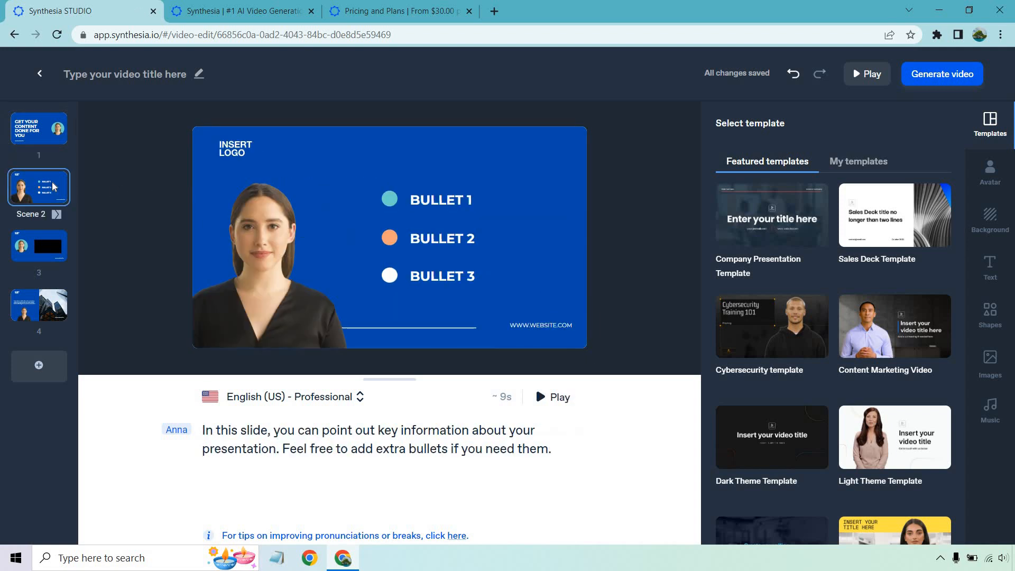
pyautogui.rightClick(229, 152)
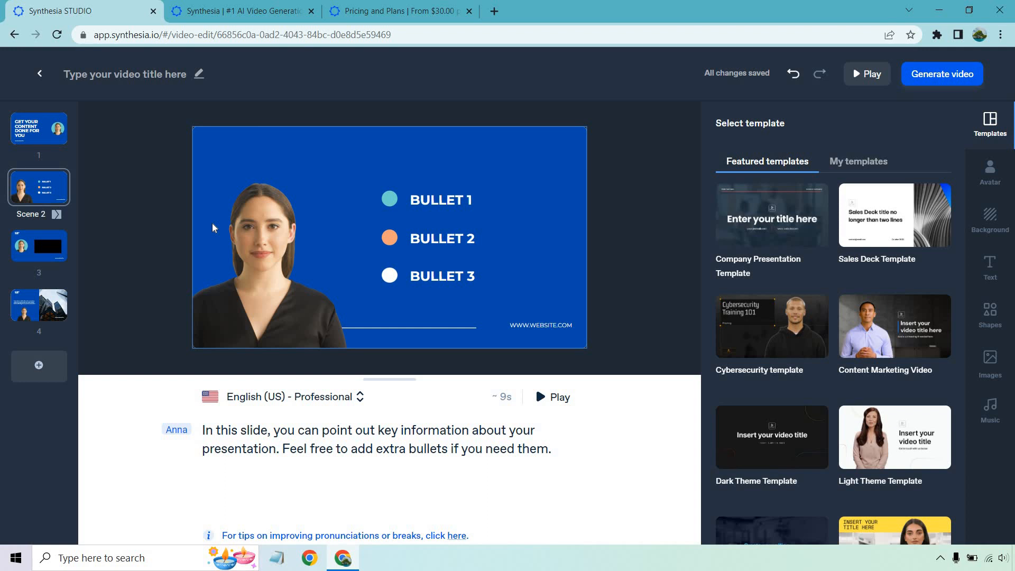
pyautogui.moveTo(220, 226)
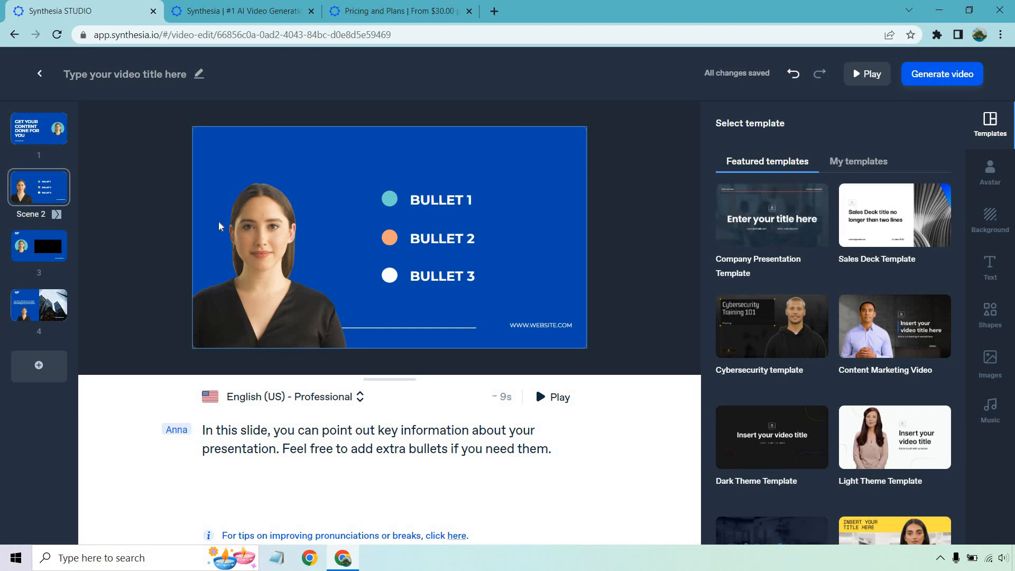
pyautogui.moveTo(349, 222)
pyautogui.write('BE SEEN EVERYWHERE')
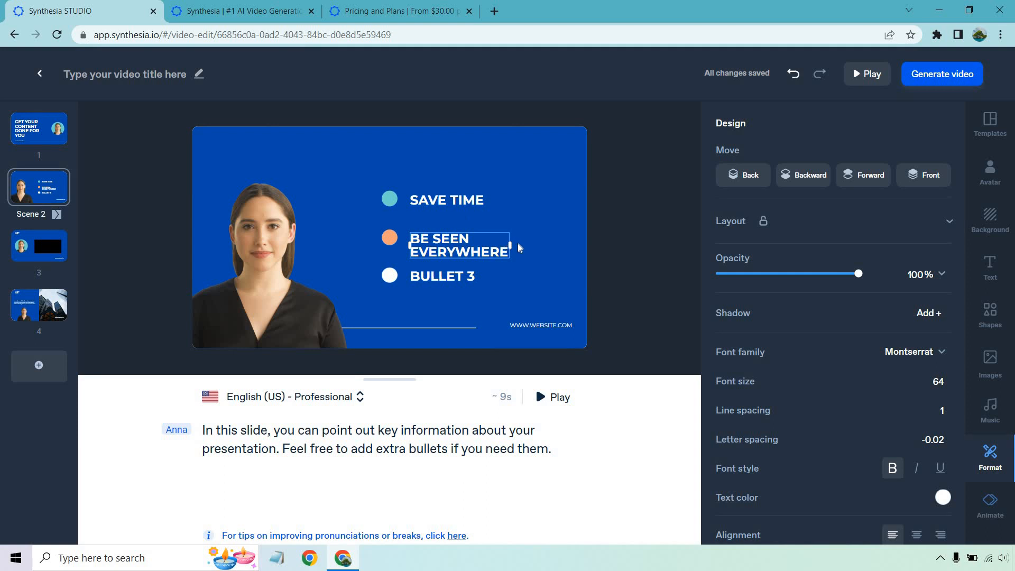
pyautogui.moveTo(510, 245); pyautogui.dragTo(575, 245)
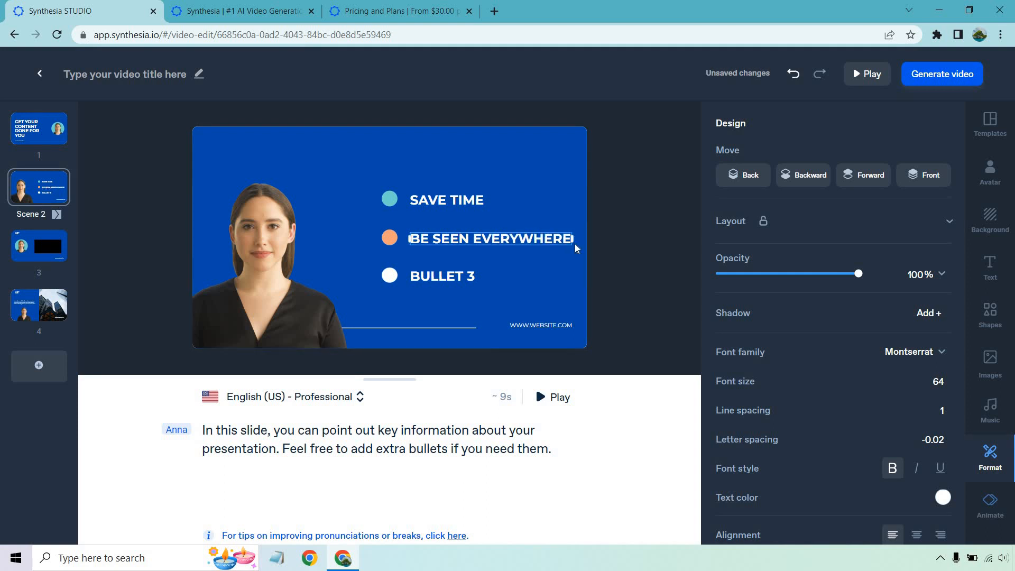
pyautogui.click(990, 121)
pyautogui.write('GENERATE MORE LEADS AND SALES')
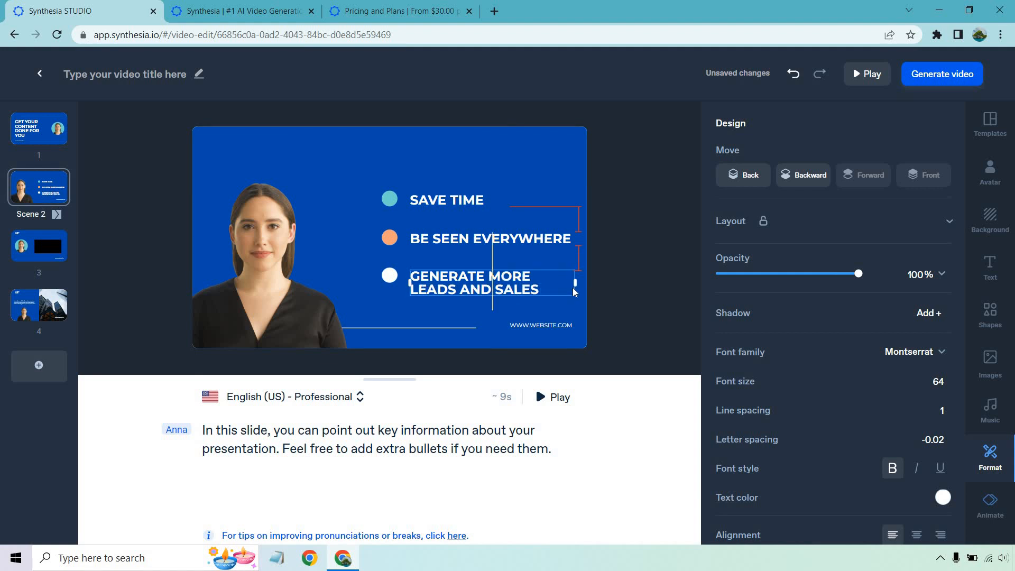
pyautogui.click(990, 120)
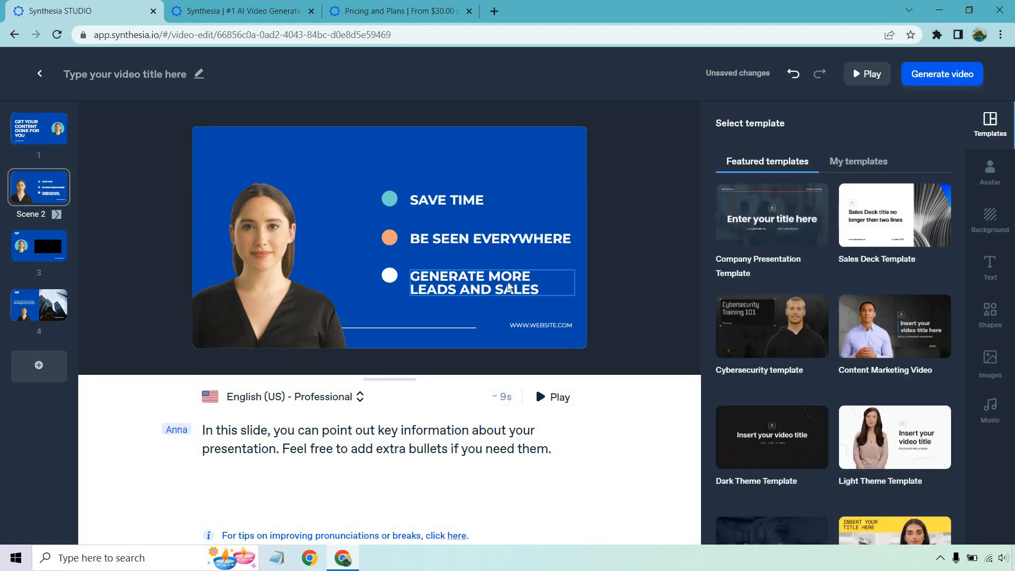
pyautogui.click(491, 283)
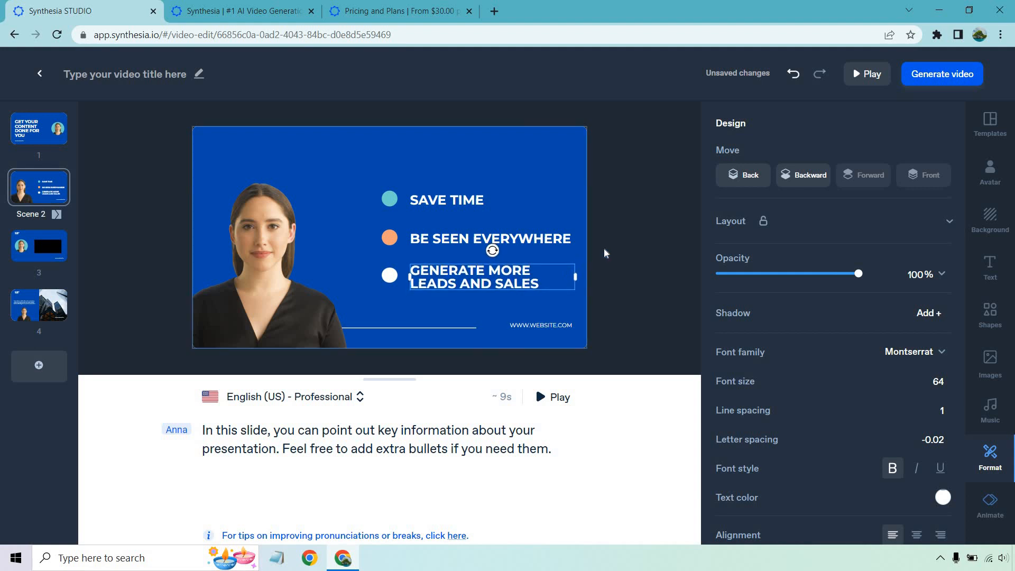
pyautogui.click(989, 122)
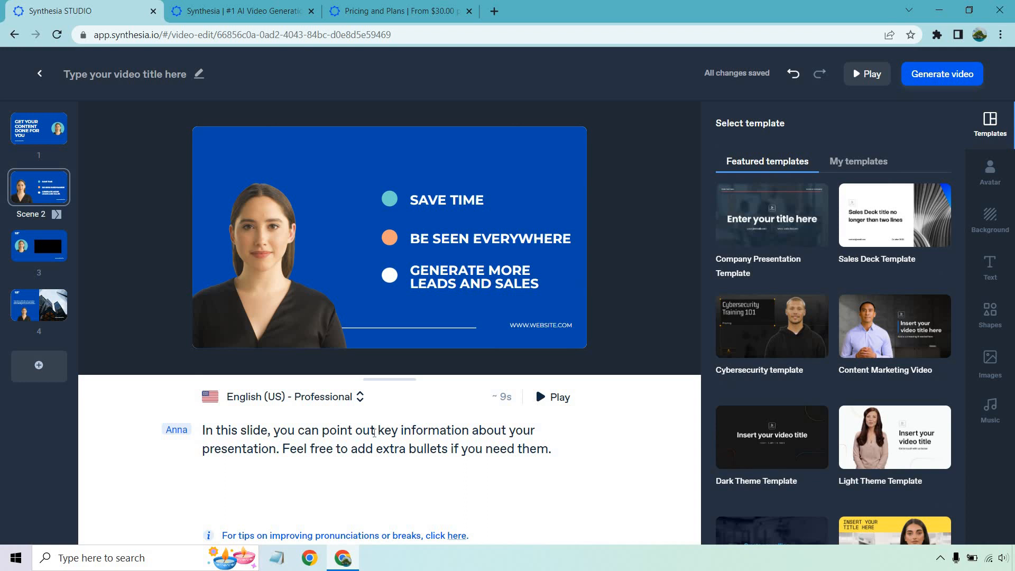
# Replace scene 2's script with the done-for-you pitch about saving time and being seen everywhere, and preview it.
pyautogui.tripleClick(374, 431)
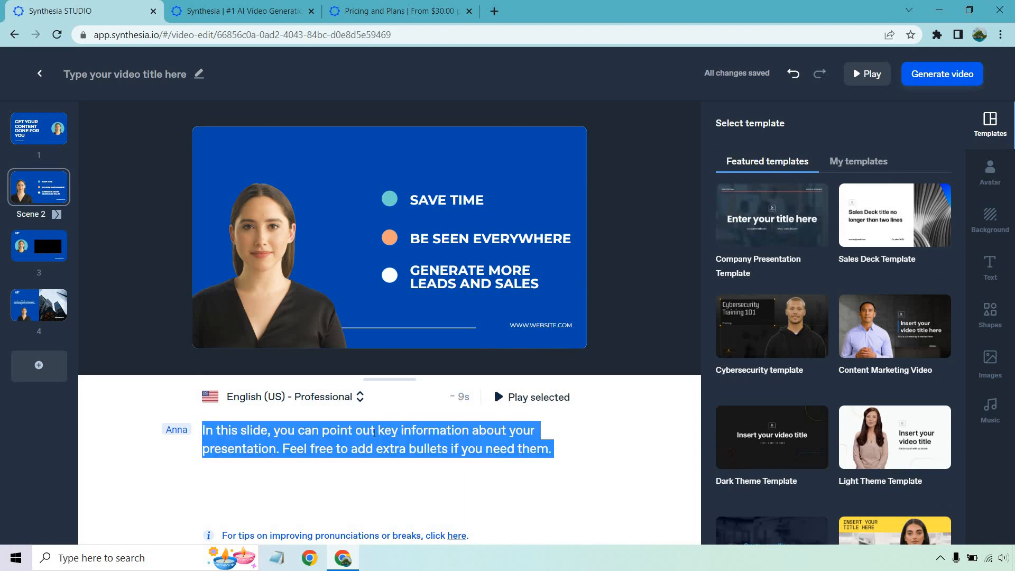
pyautogui.write('Our done for you service will allow you to save time, be seen everywhere, while also generating more traffic, leads, and sales.')
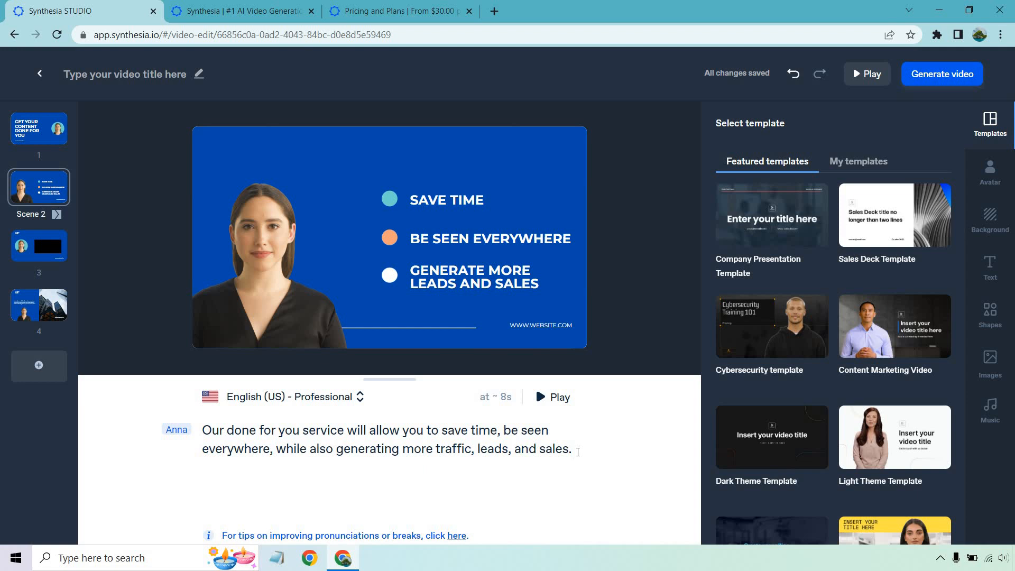
pyautogui.click(553, 397)
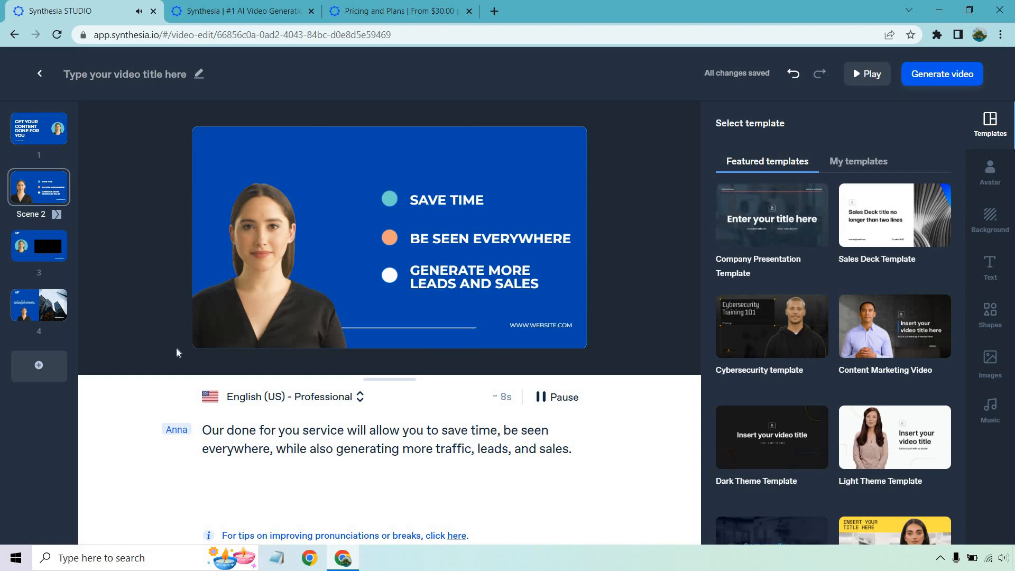
pyautogui.click(38, 246)
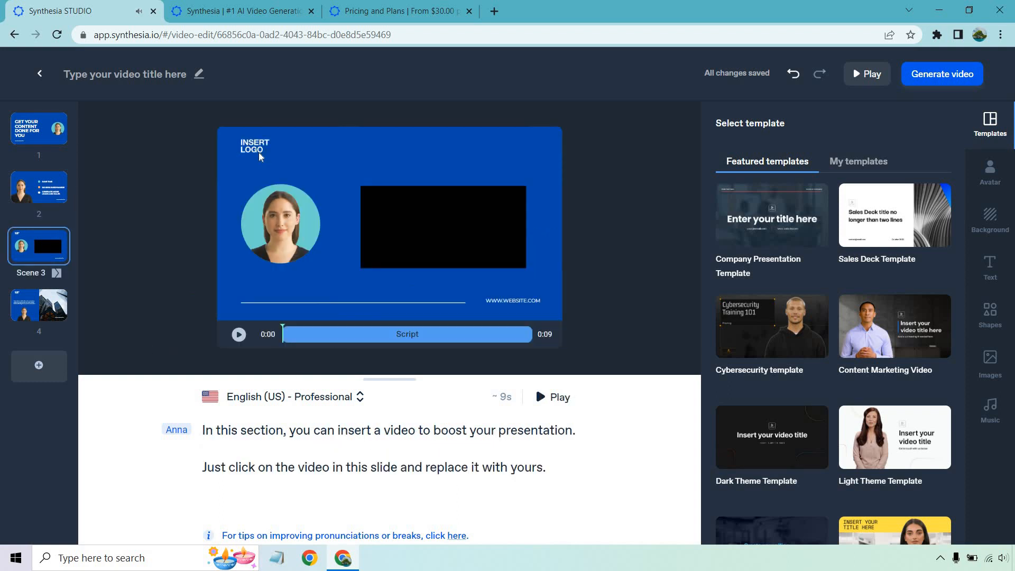
# Remove scene 3's logo placeholder and fill its video area with a 'social media' stock phone photo.
pyautogui.rightClick(254, 148)
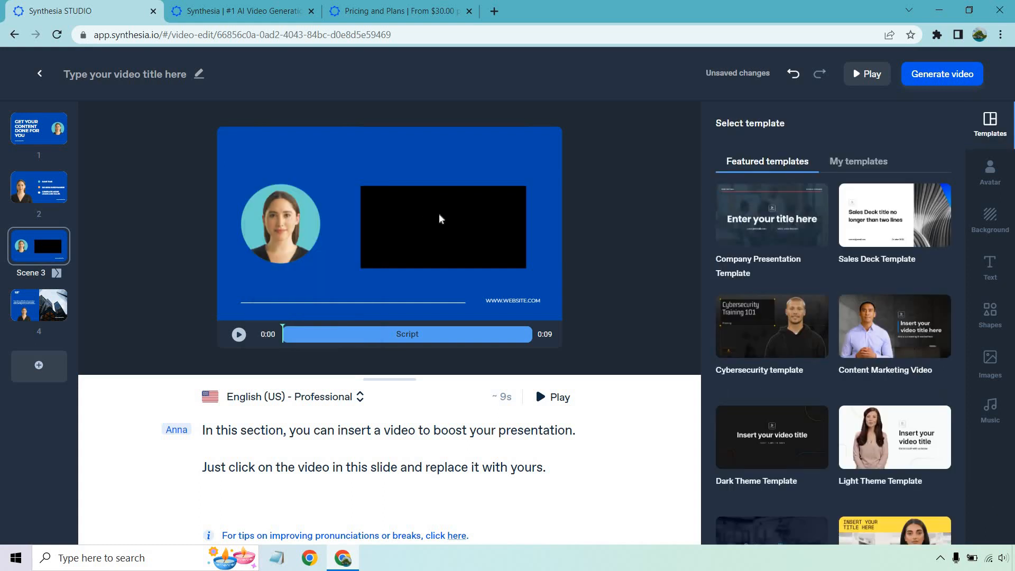
pyautogui.click(443, 226)
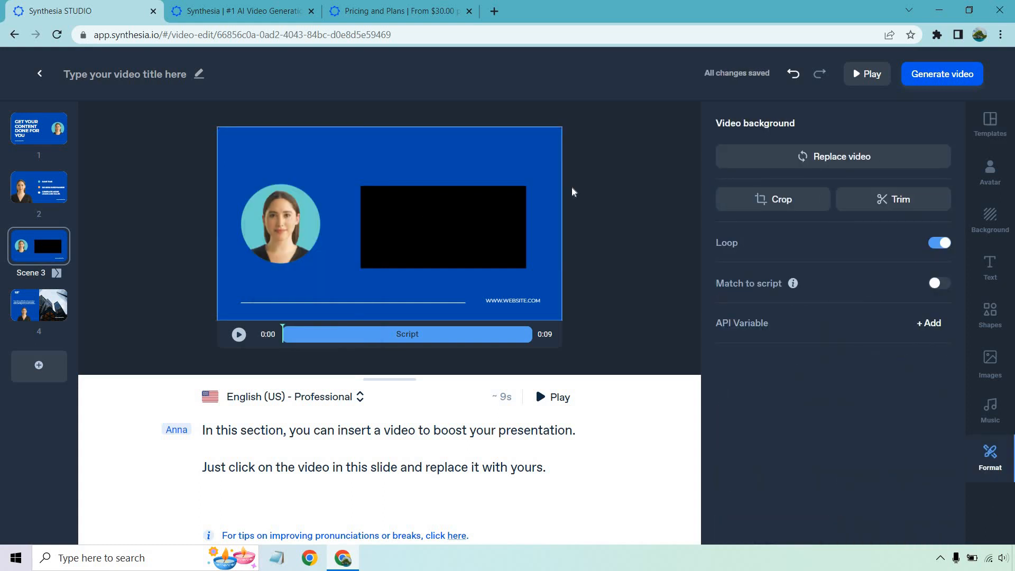
pyautogui.click(990, 214)
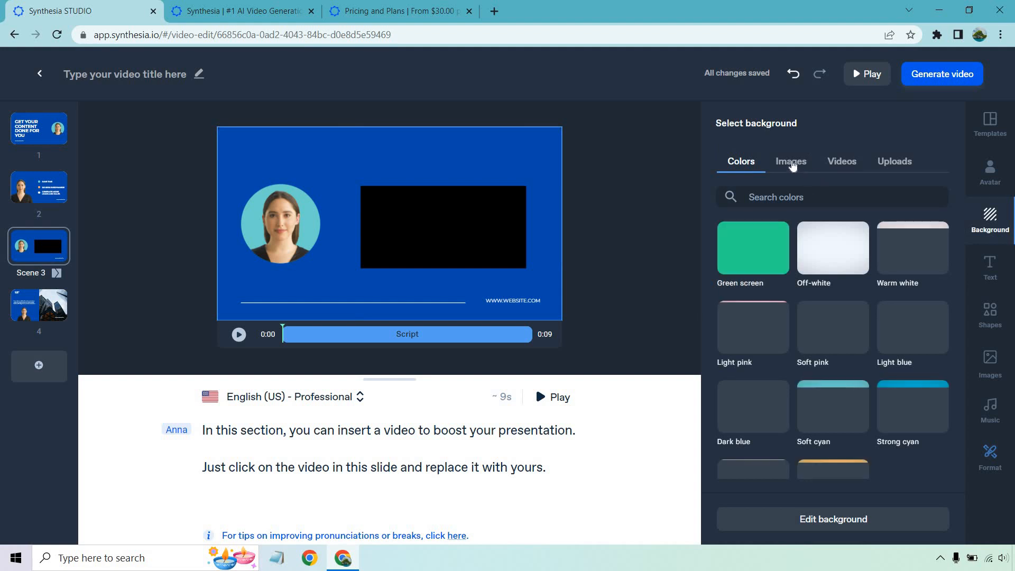
pyautogui.click(842, 161)
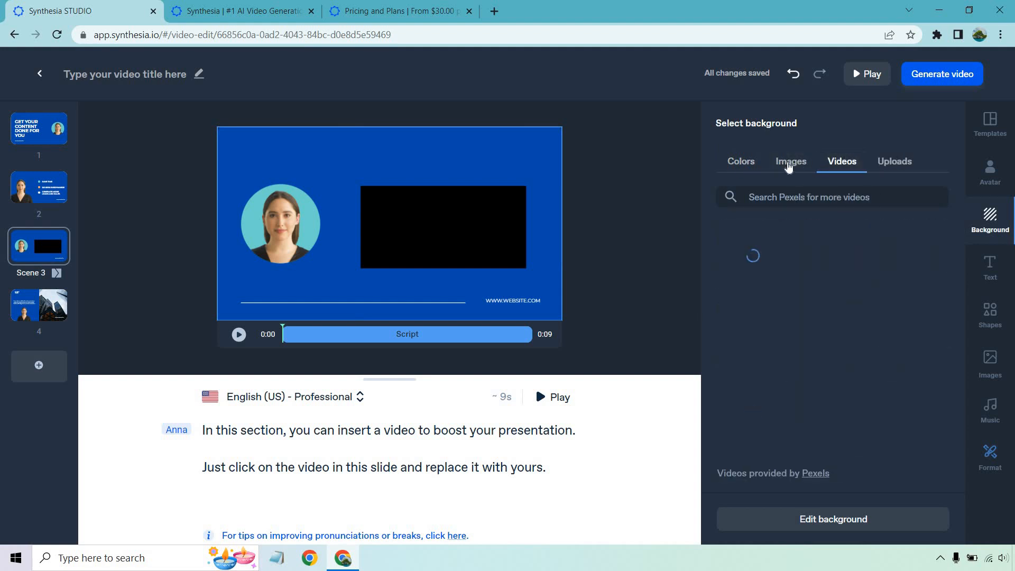
pyautogui.click(791, 161)
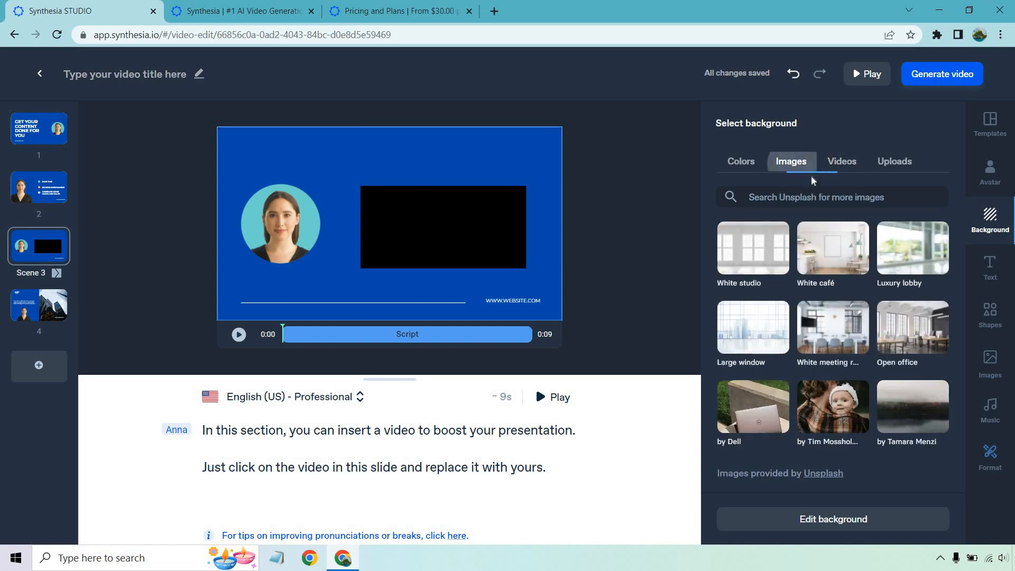
pyautogui.click(832, 196)
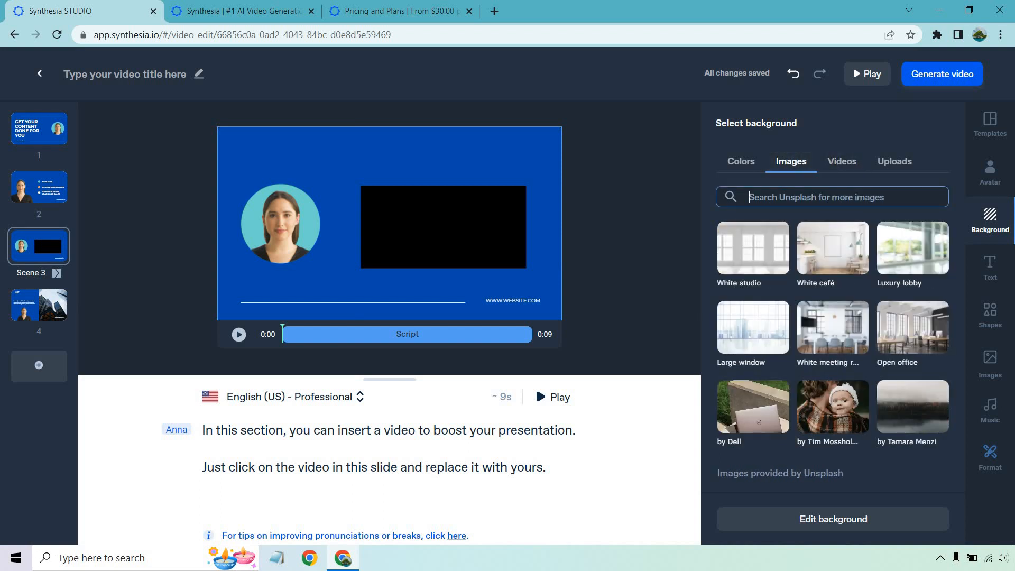
pyautogui.write('social media')
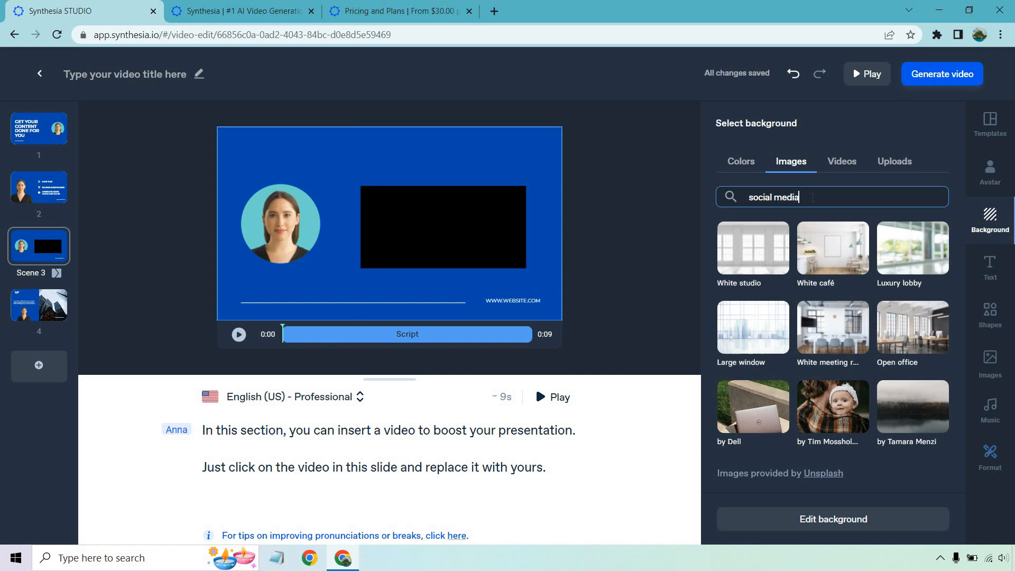
pyautogui.press('Enter')
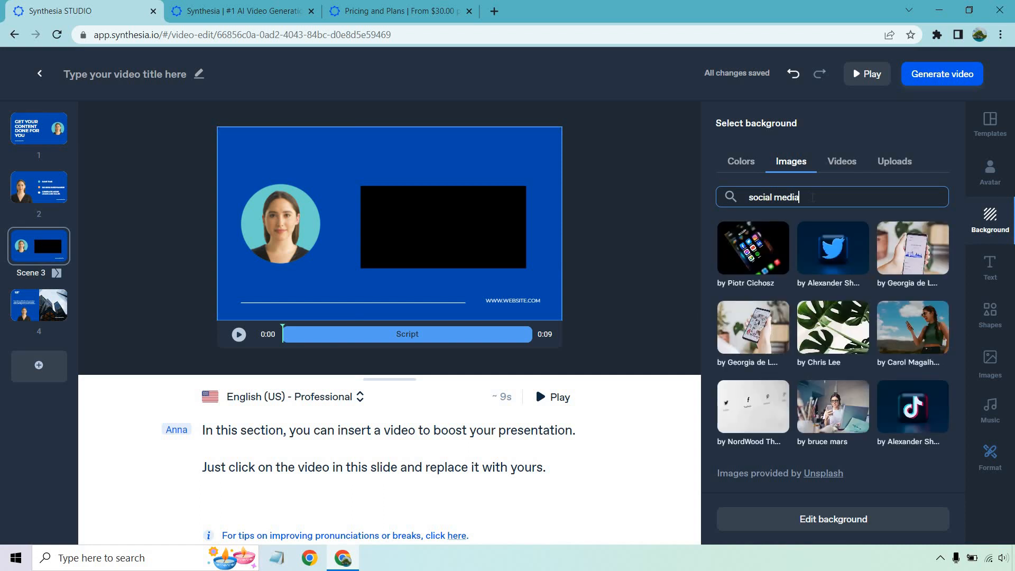
pyautogui.moveTo(758, 257)
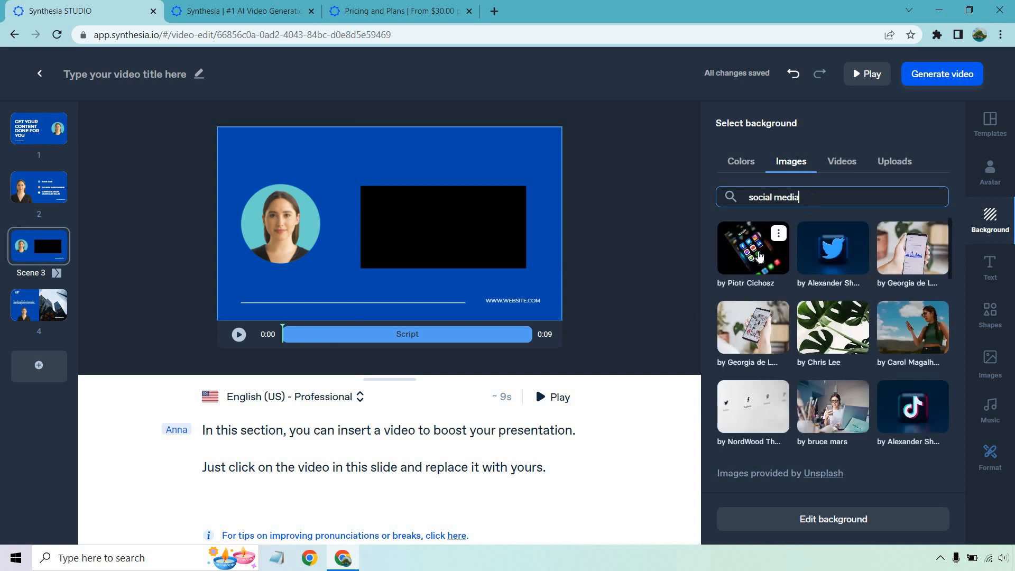
pyautogui.click(752, 248)
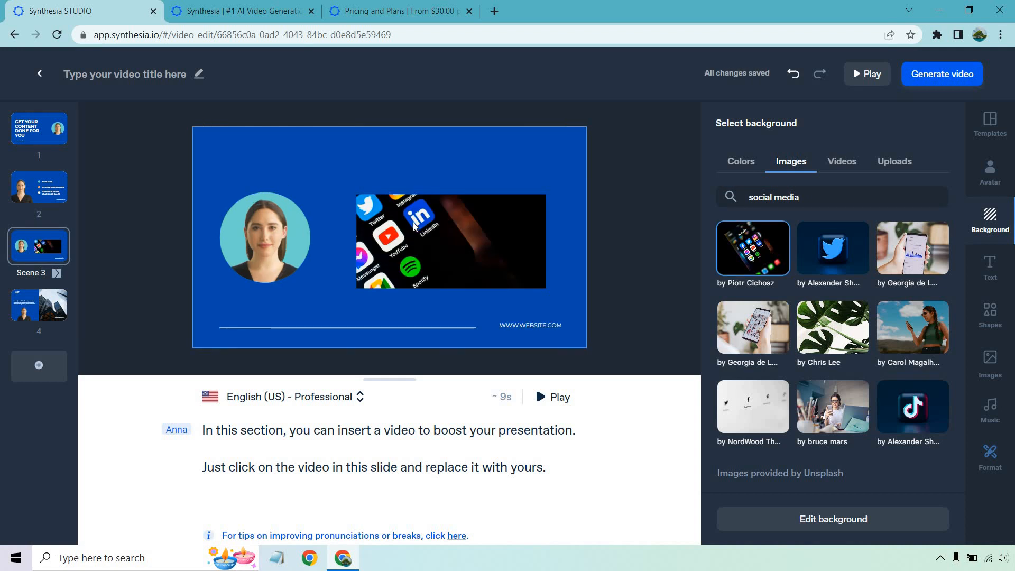
pyautogui.moveTo(762, 332)
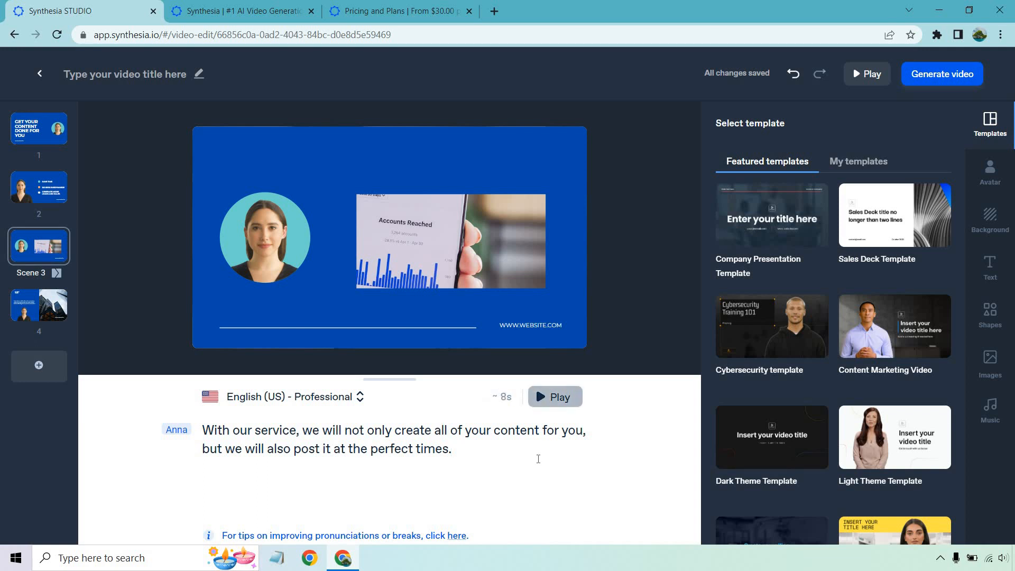
# Play and pause the scene 3 narration preview, then switch to scene 4.
pyautogui.click(554, 396)
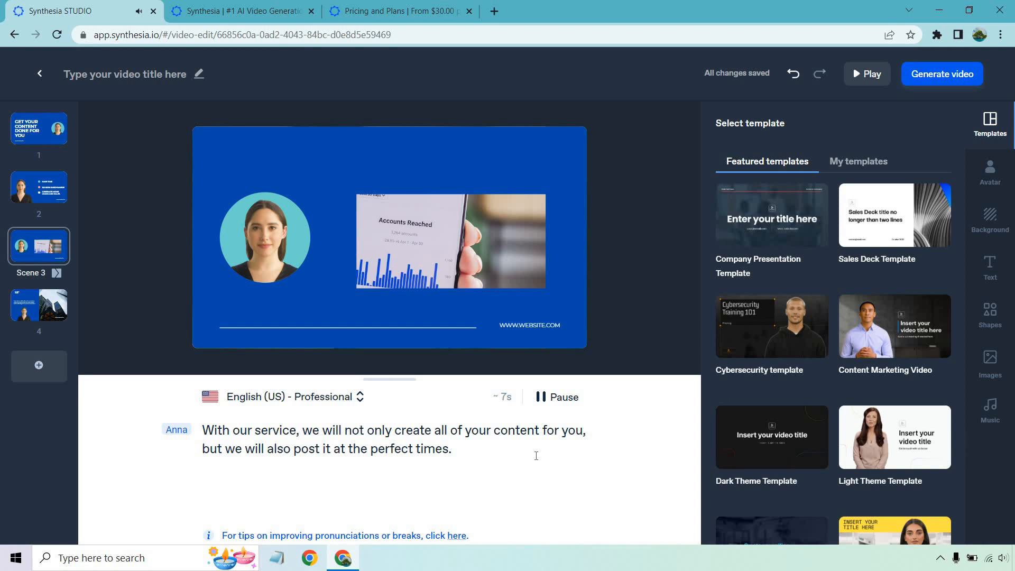
pyautogui.click(554, 397)
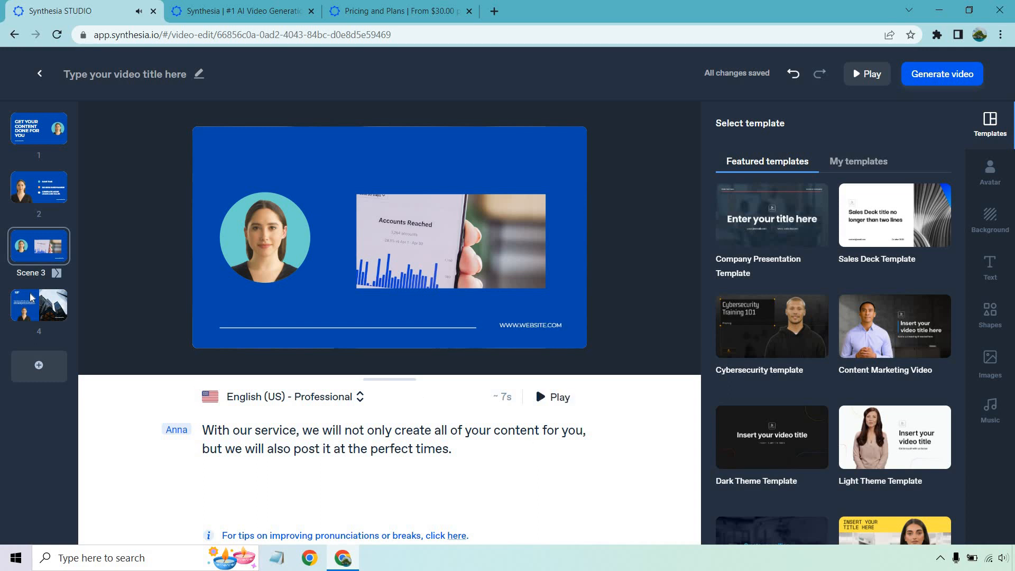
pyautogui.click(39, 305)
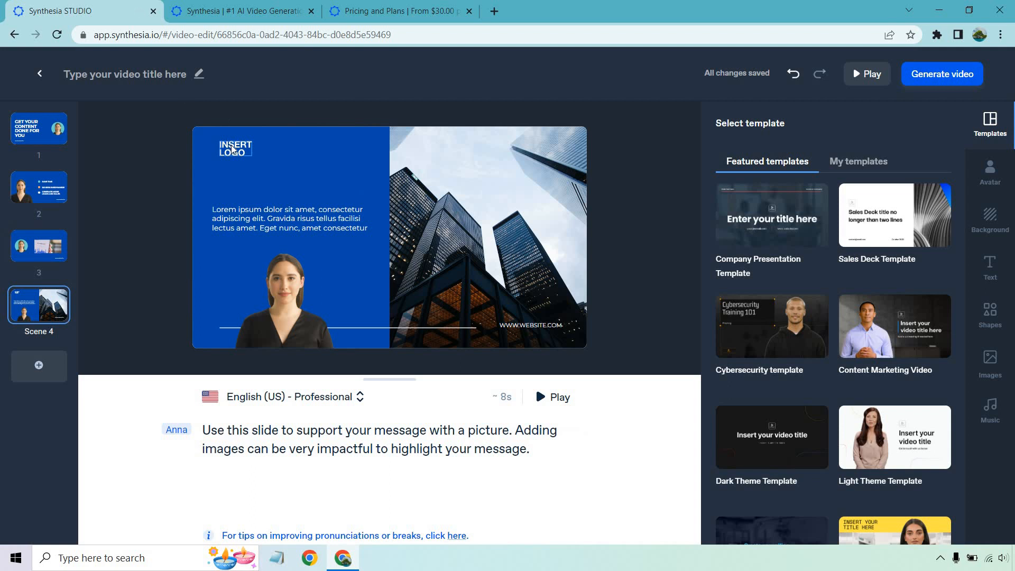
# Delete scene 4's logo and set its text to 'Click the link below to see if you are a great fit for our done for you service.'.
pyautogui.rightClick(234, 151)
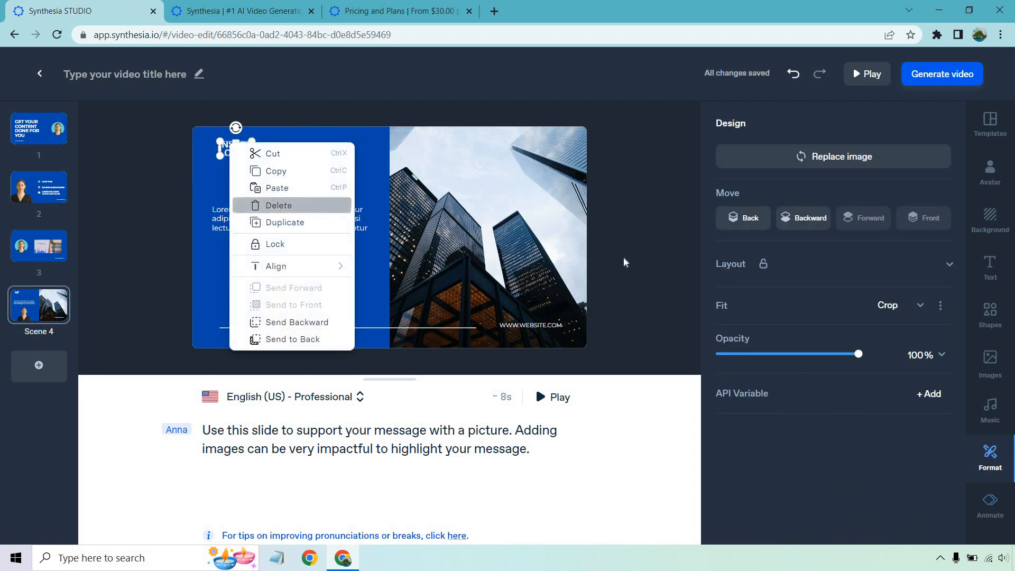
pyautogui.click(990, 120)
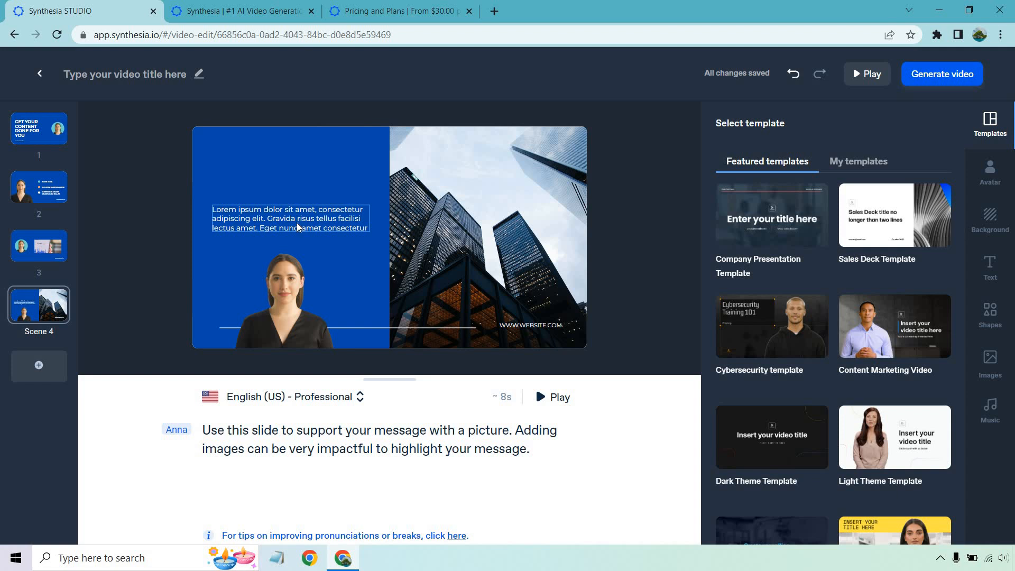
pyautogui.click(290, 219)
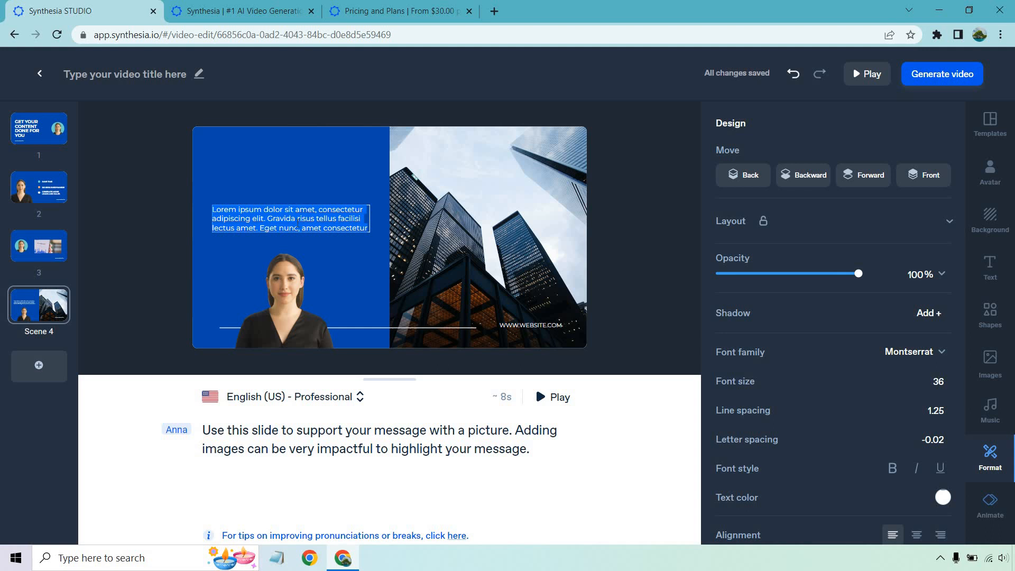
pyautogui.write('Click the link below to see if you are a great fit for our done for you service.')
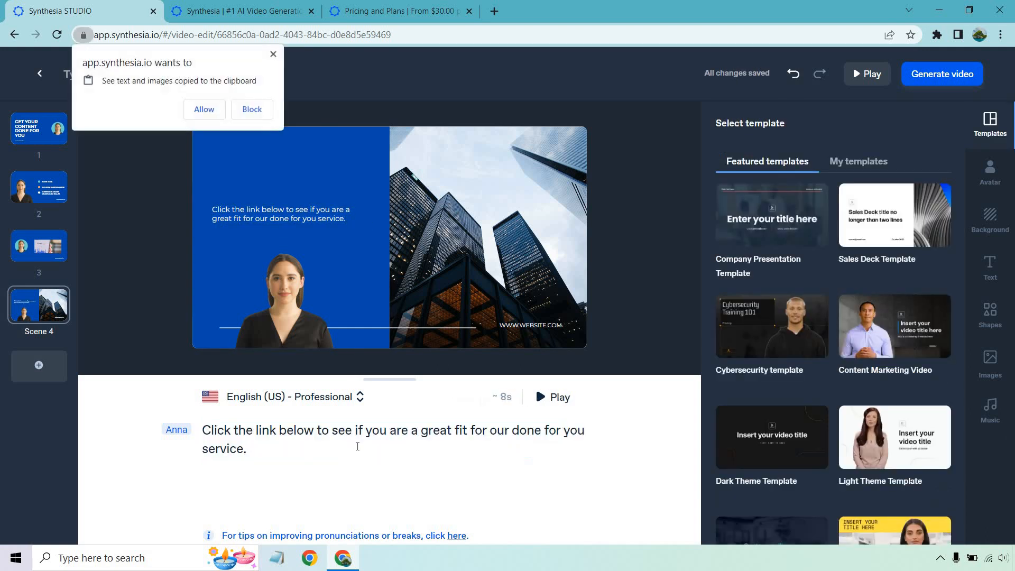
pyautogui.click(252, 110)
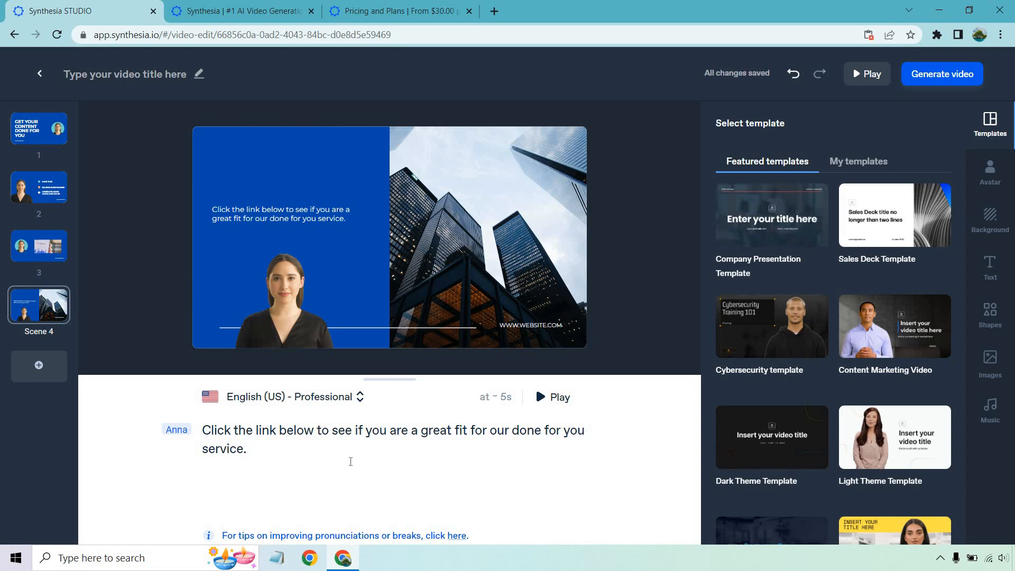
# Preview scene 4's narration and select the skyscraper photo for replacement with a stock image.
pyautogui.click(553, 397)
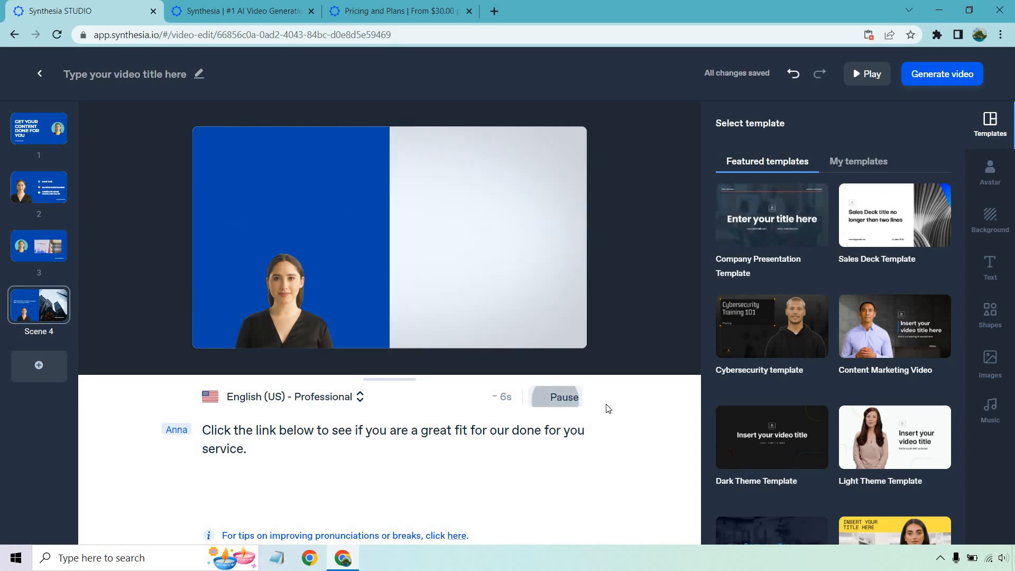
pyautogui.click(557, 396)
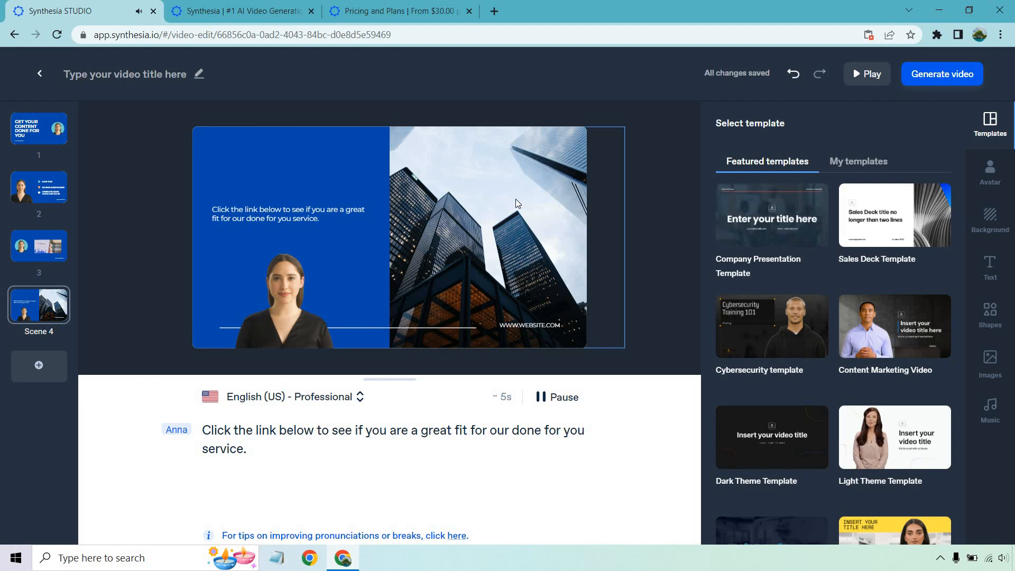
pyautogui.click(990, 365)
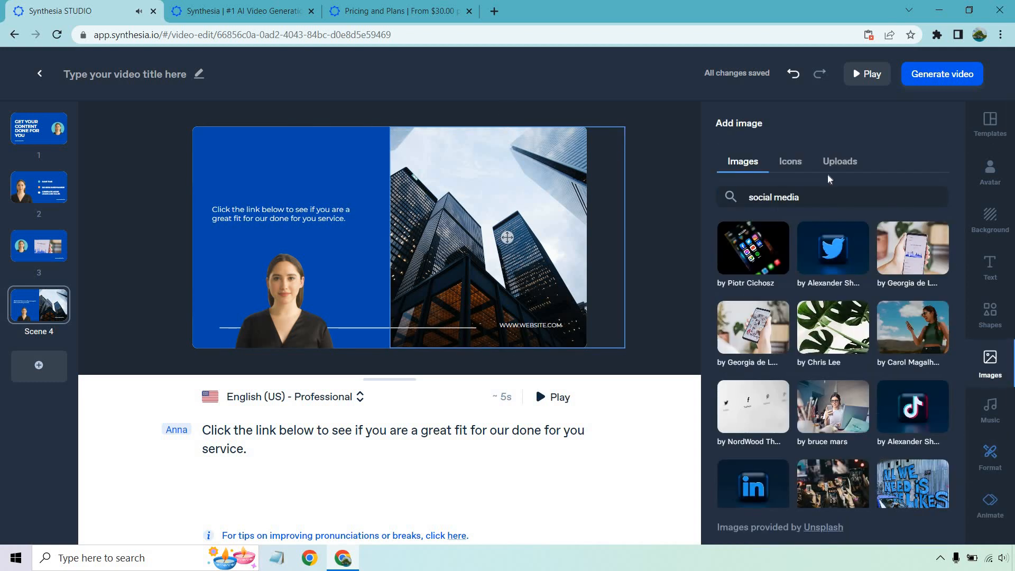
# Search images for 'youtube', replace scene 4's skyscraper with the phone-apps photo, and preview.
pyautogui.doubleClick(773, 197)
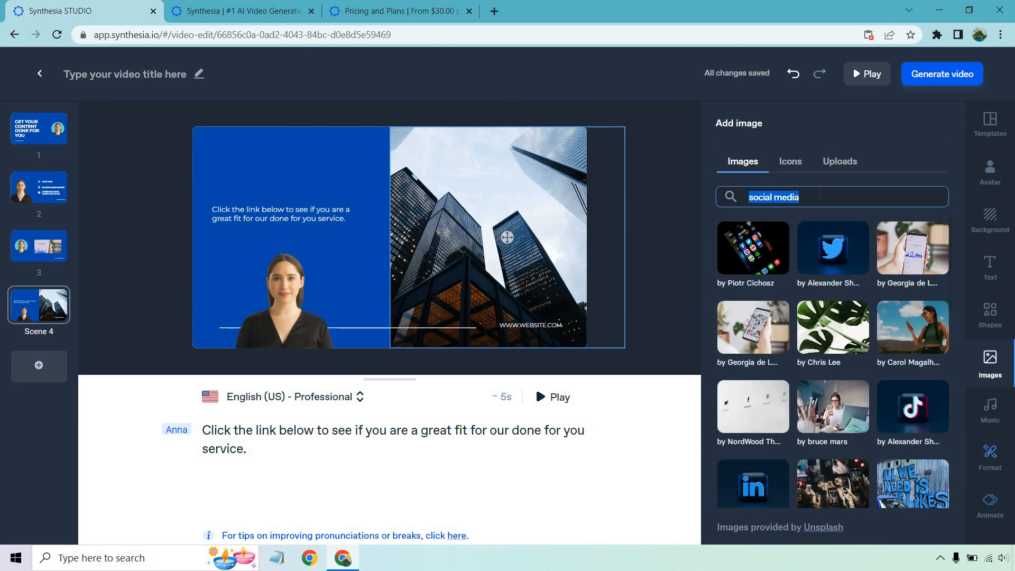
pyautogui.write('youtube')
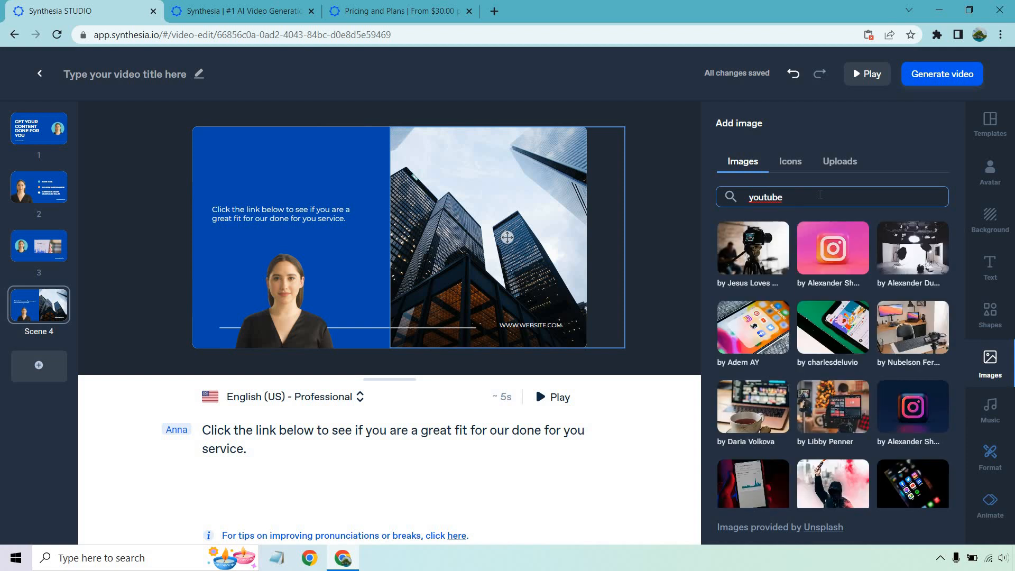
pyautogui.click(834, 248)
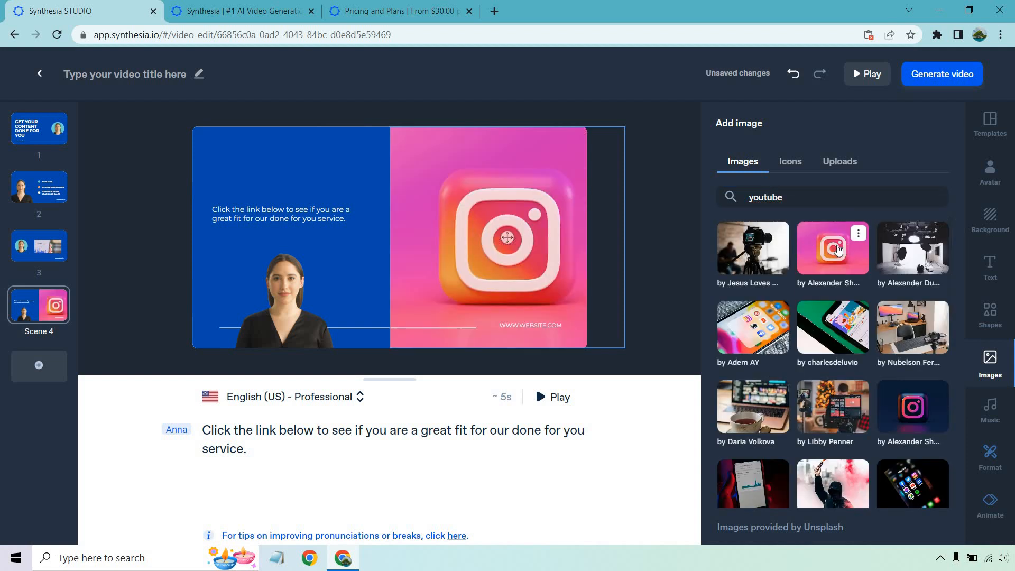
pyautogui.click(753, 327)
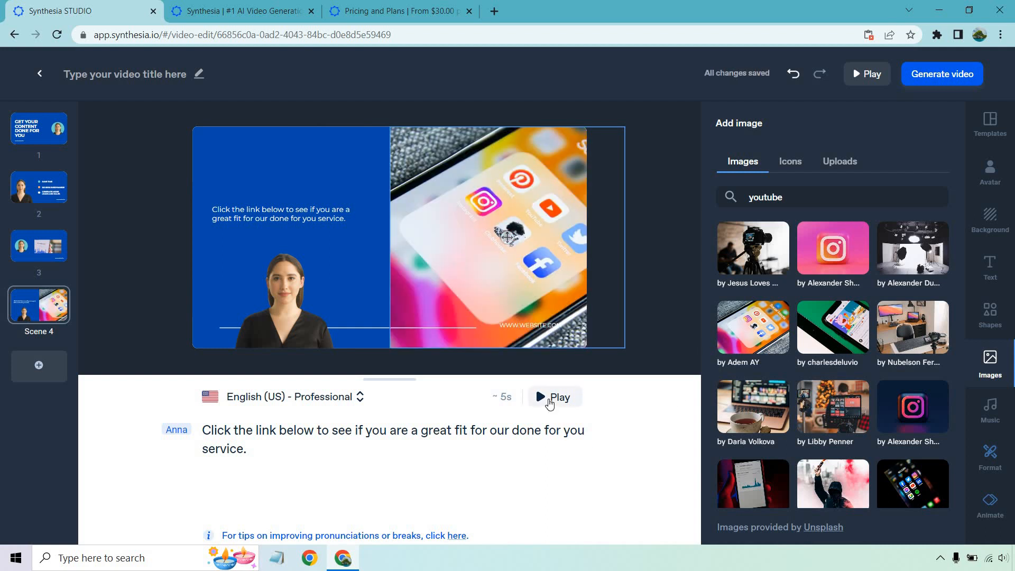
pyautogui.click(553, 397)
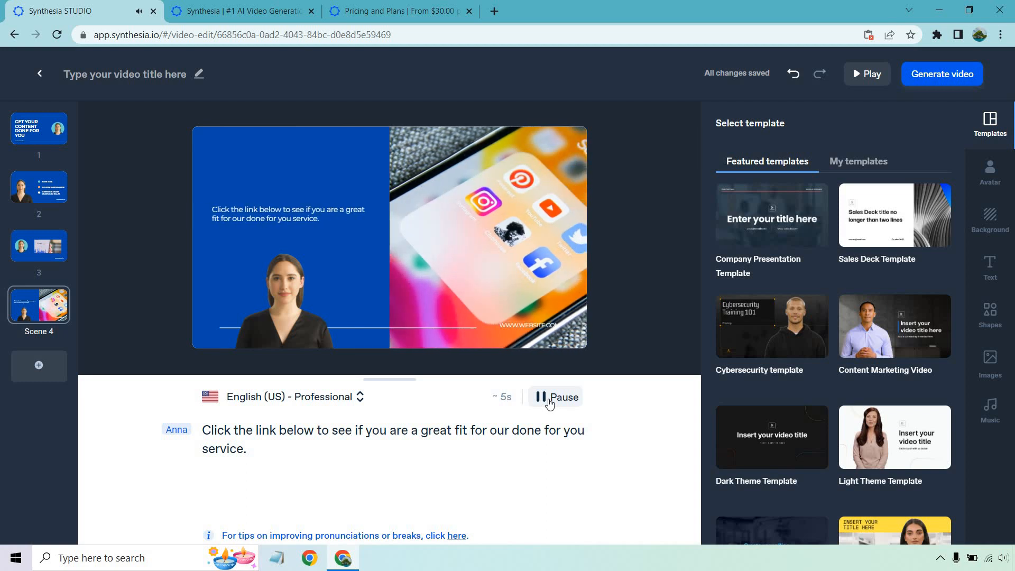
pyautogui.click(554, 397)
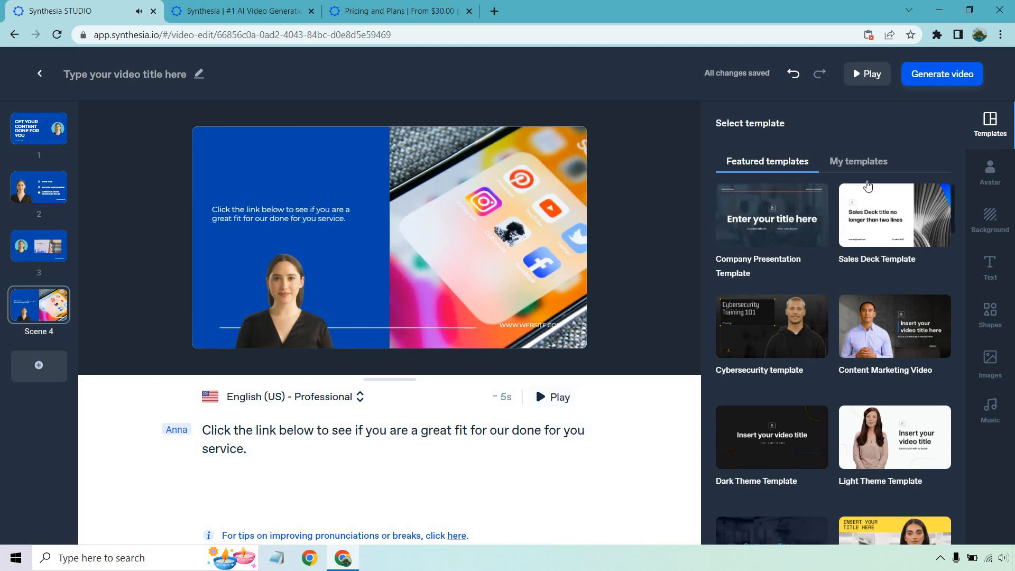
# Submit the video for processing as 'Done For You Service', then go to the Synthesia homepage.
pyautogui.click(942, 73)
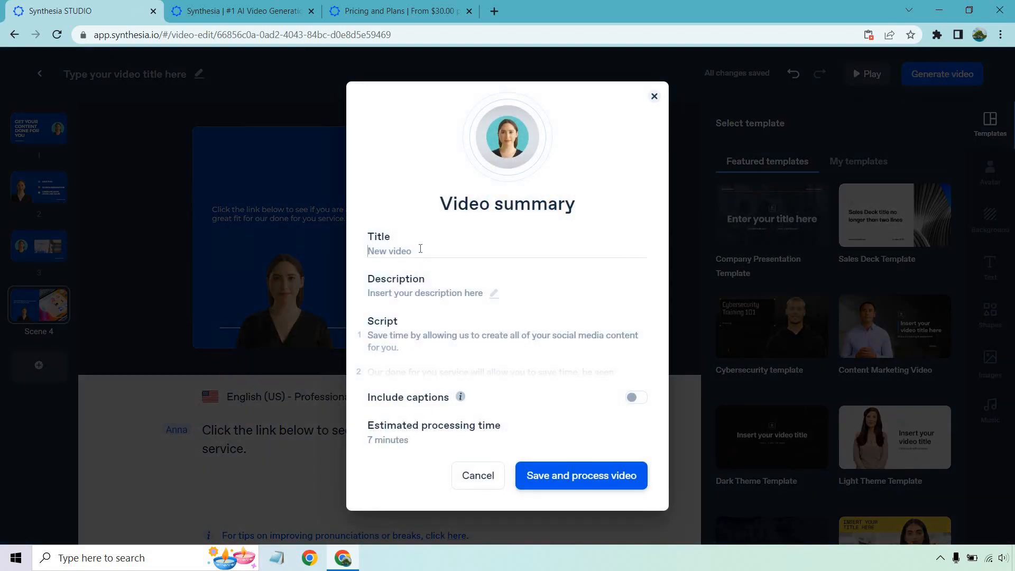
pyautogui.write('Done For')
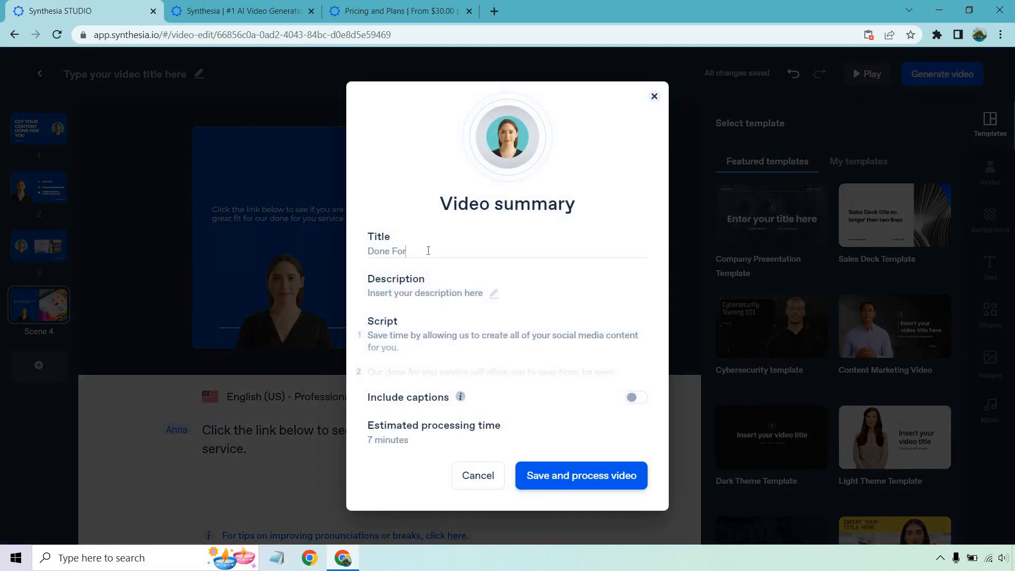
pyautogui.write('You Seri')
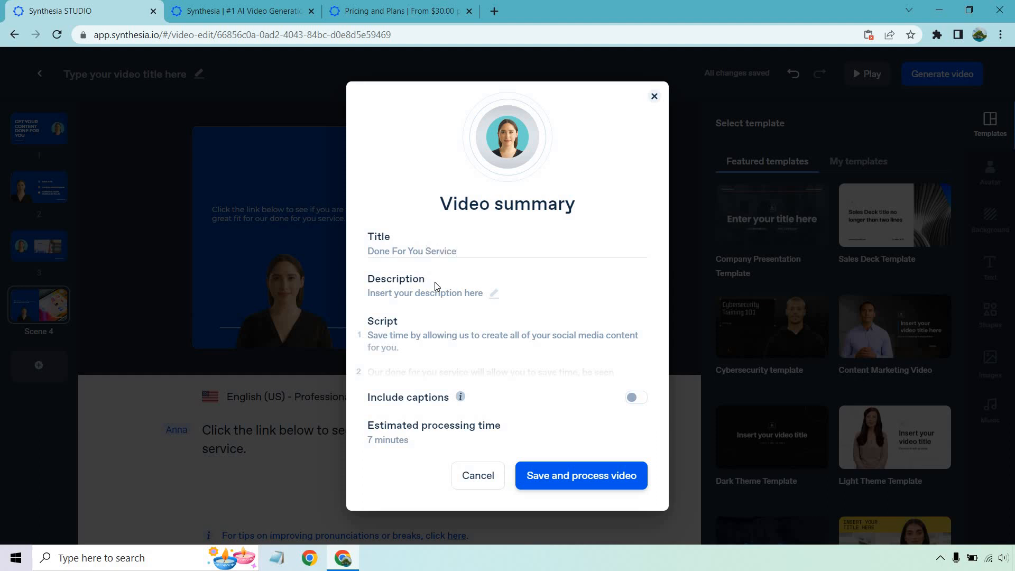
pyautogui.moveTo(557, 339)
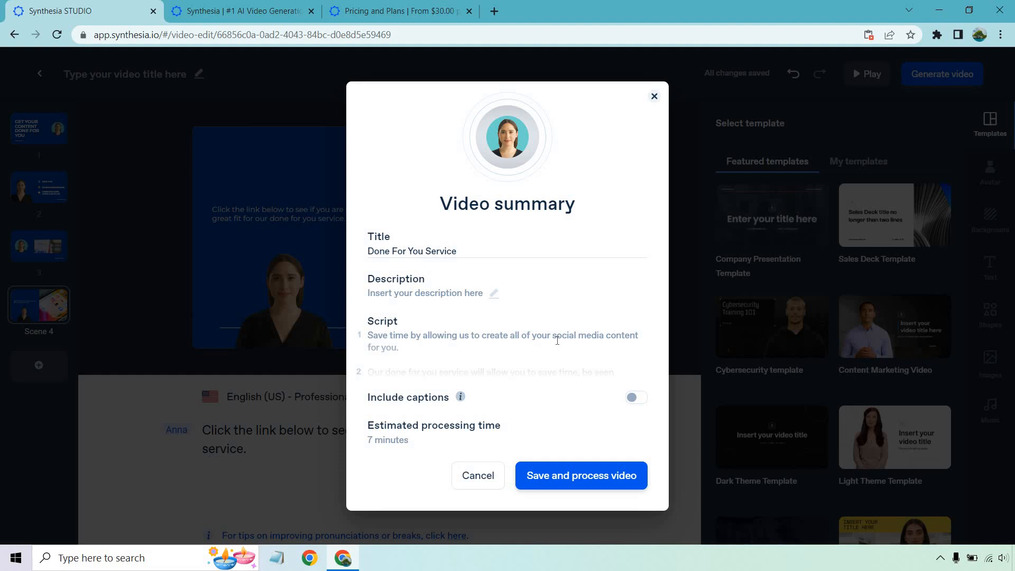
pyautogui.click(454, 251)
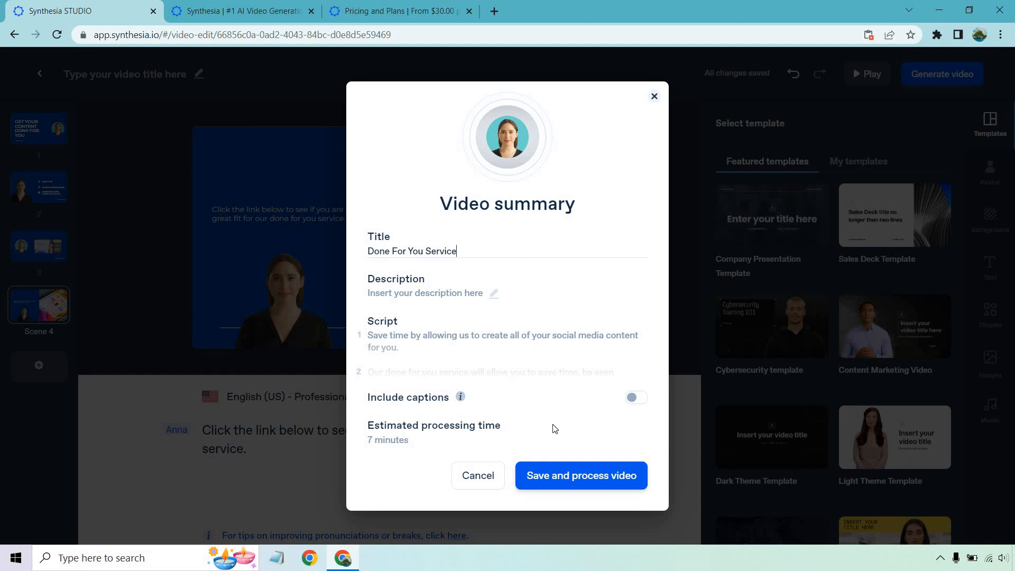
pyautogui.moveTo(428, 450)
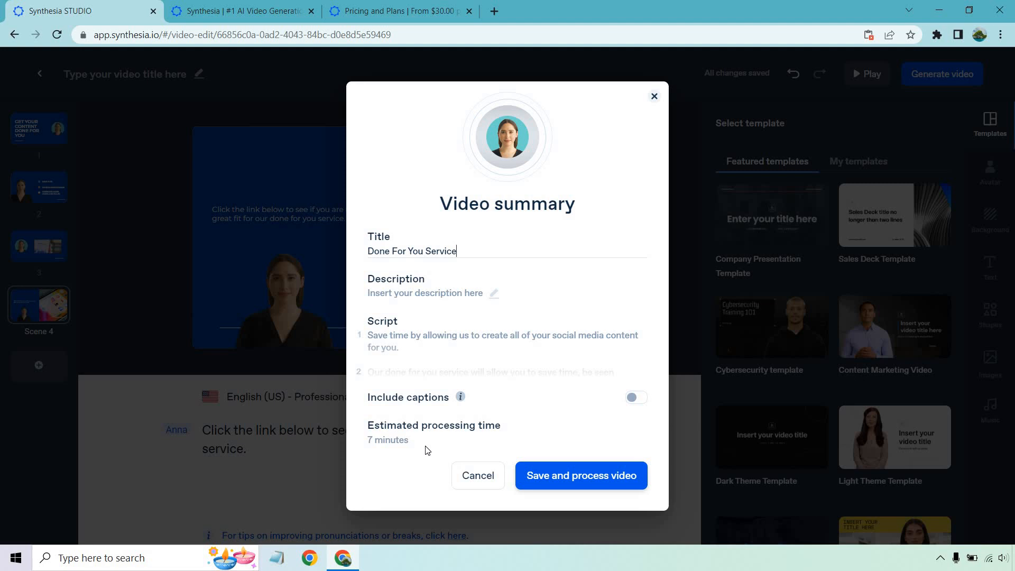
pyautogui.click(582, 476)
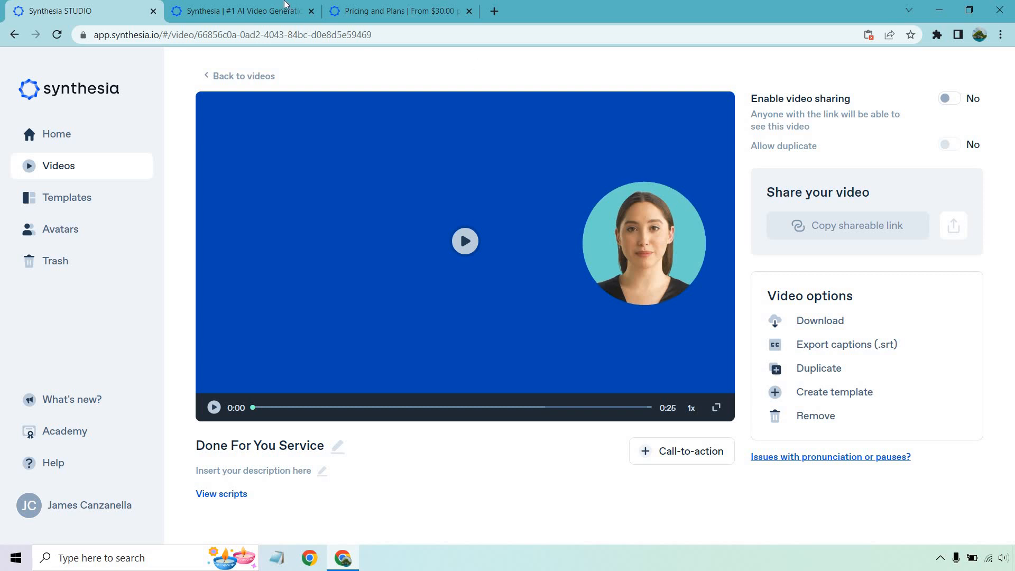
pyautogui.click(244, 11)
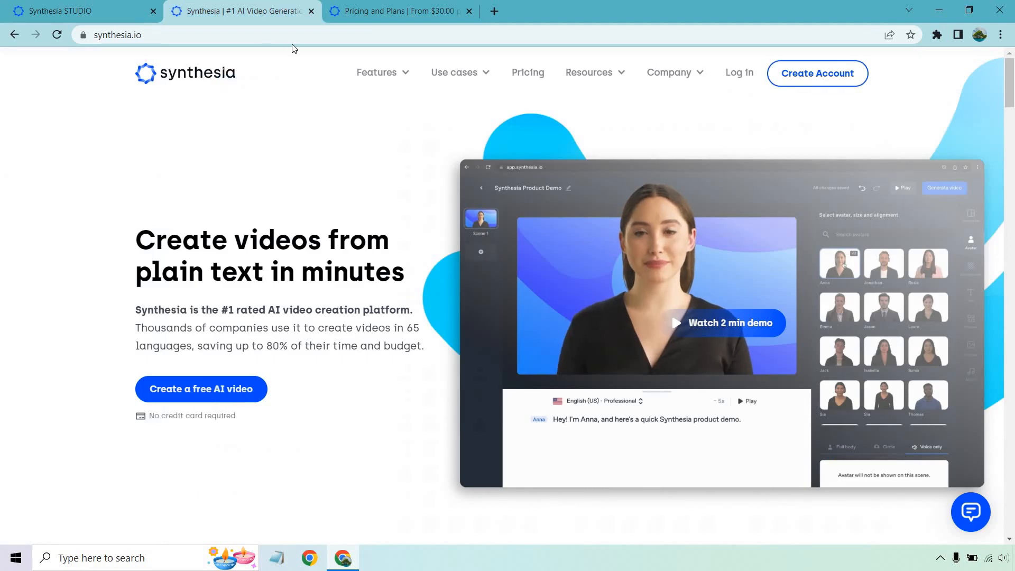
# Check the Features menu on synthesia.io, then view the Pricing and Plans page.
pyautogui.click(454, 72)
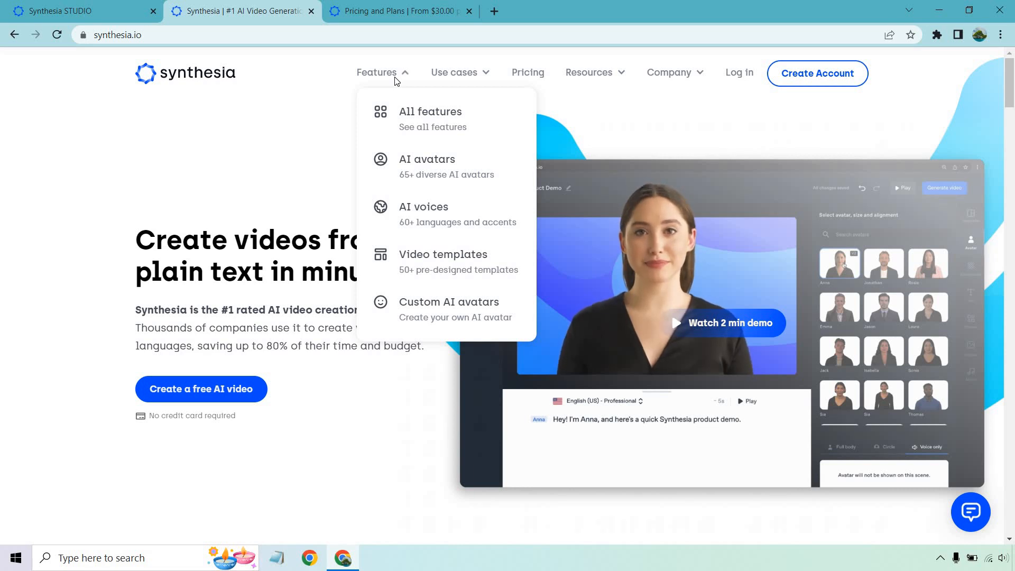
pyautogui.click(399, 11)
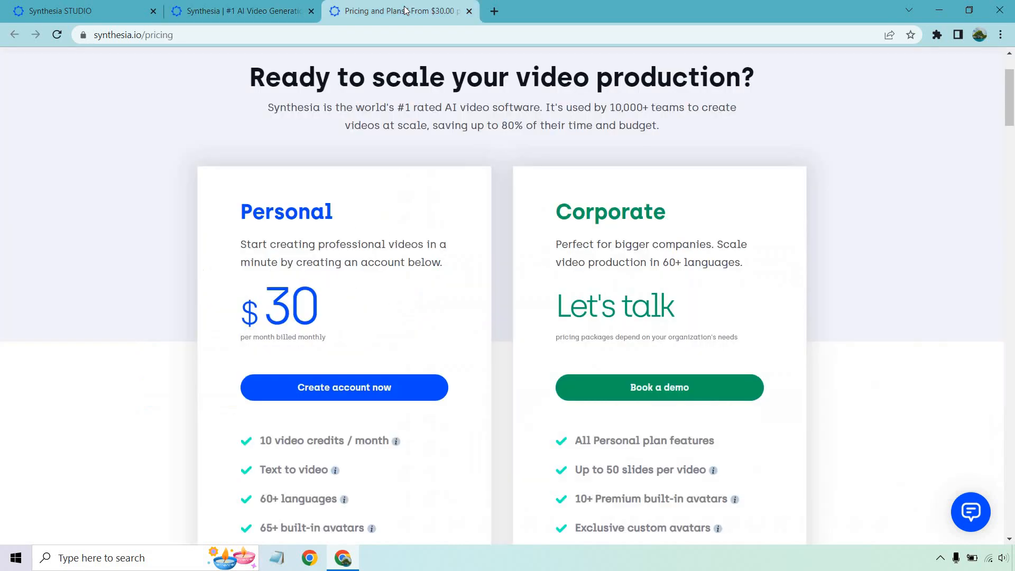
pyautogui.moveTo(918, 200)
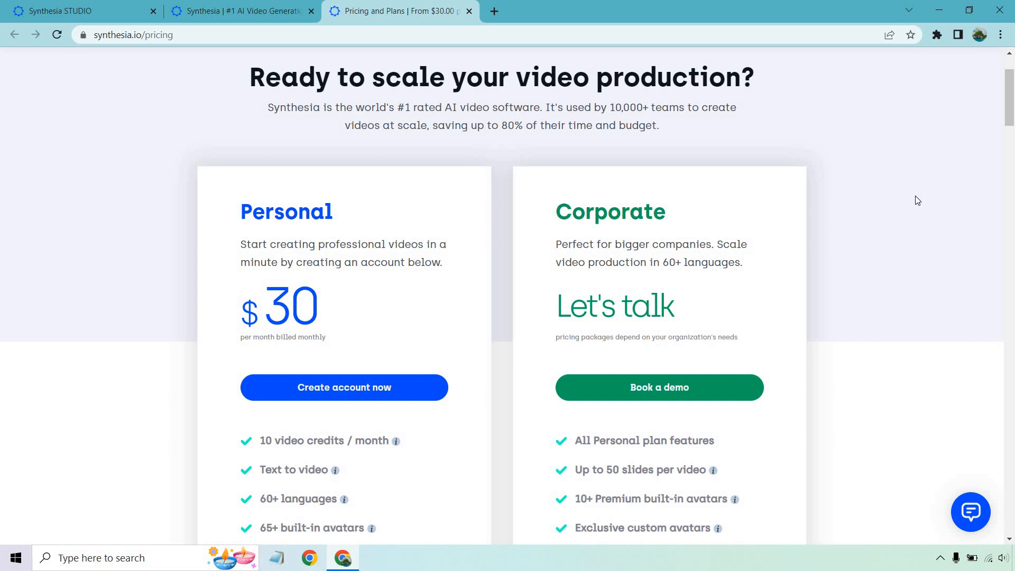
# Scroll through the Personal and Corporate feature lists, then return to the Done For You Service video page.
pyautogui.scroll(-3)
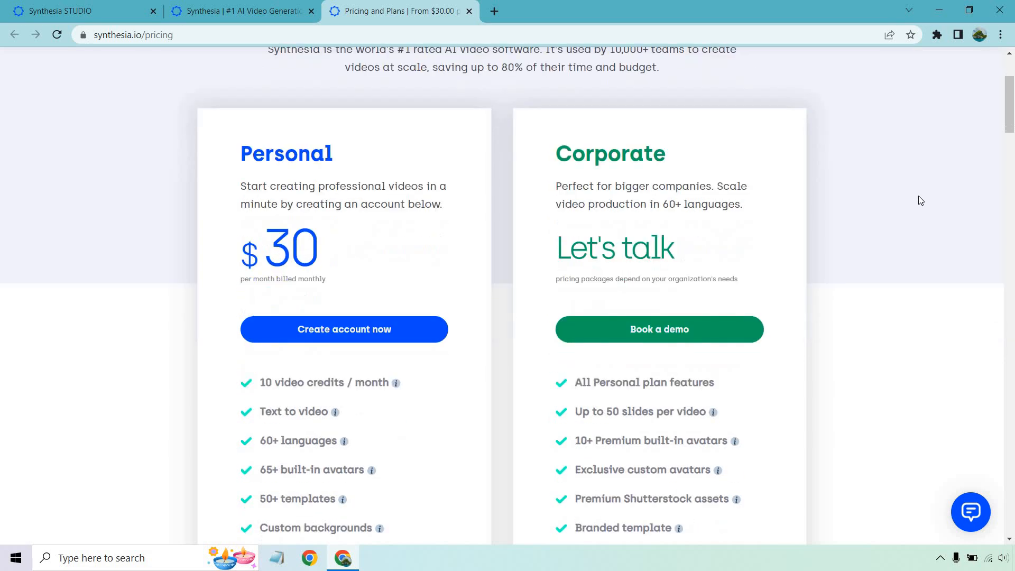
pyautogui.scroll(-3)
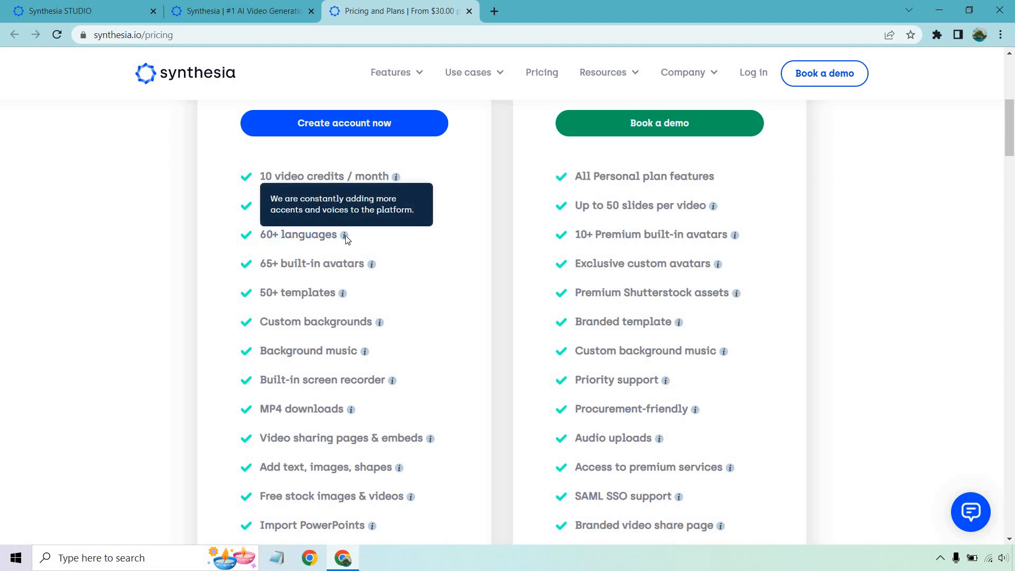
pyautogui.moveTo(427, 218)
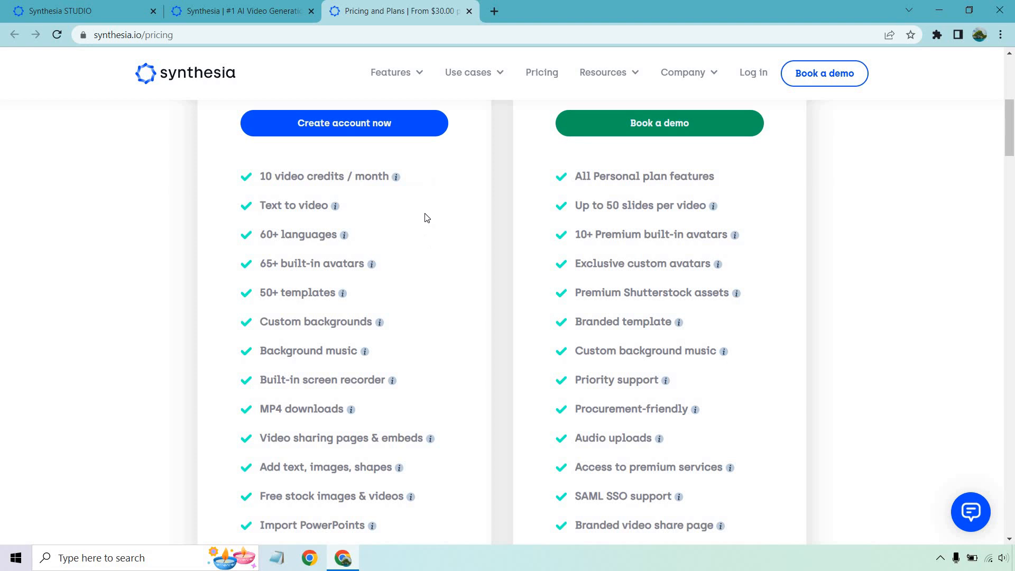
pyautogui.scroll(-3)
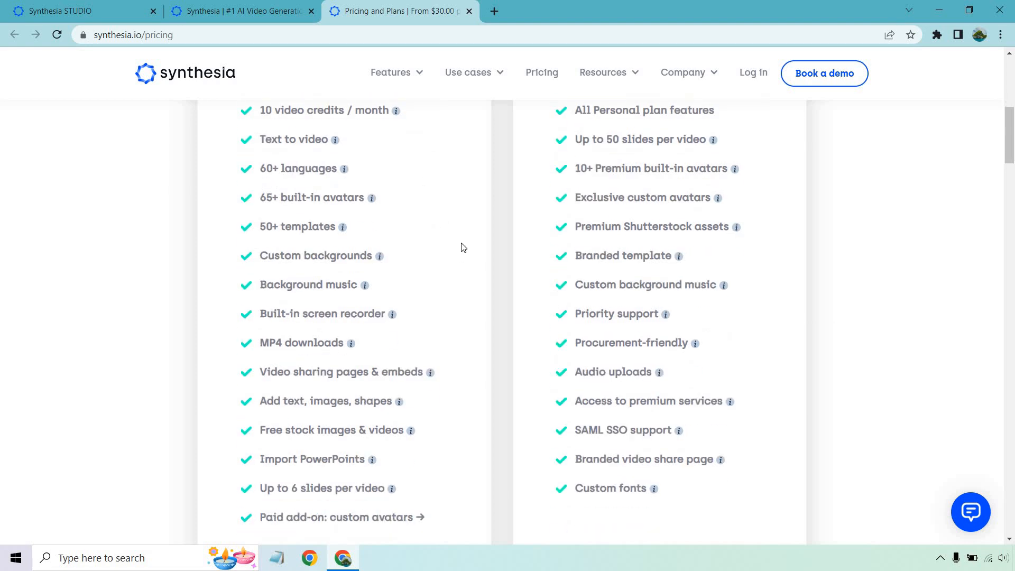
pyautogui.scroll(-3)
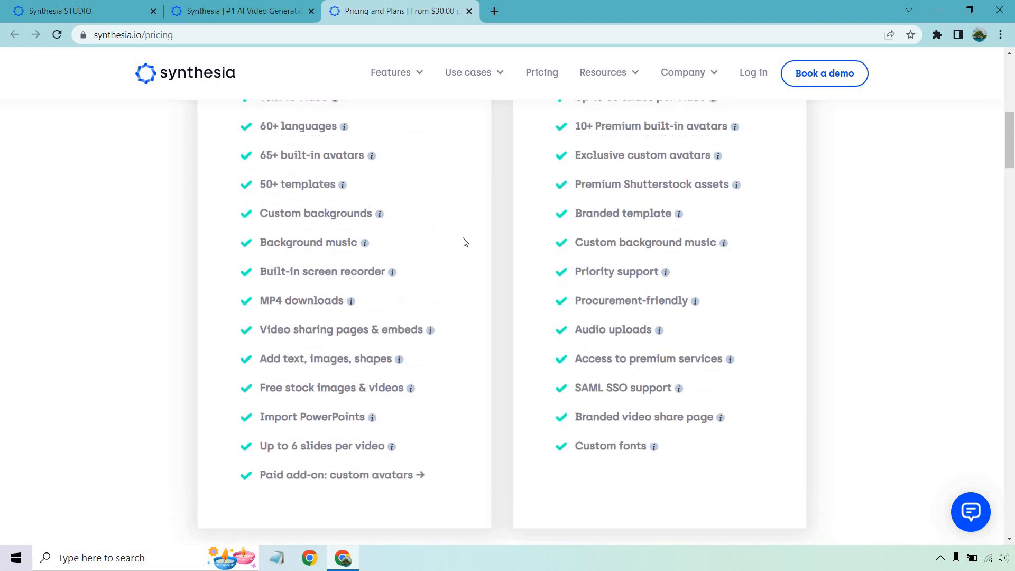
pyautogui.scroll(3)
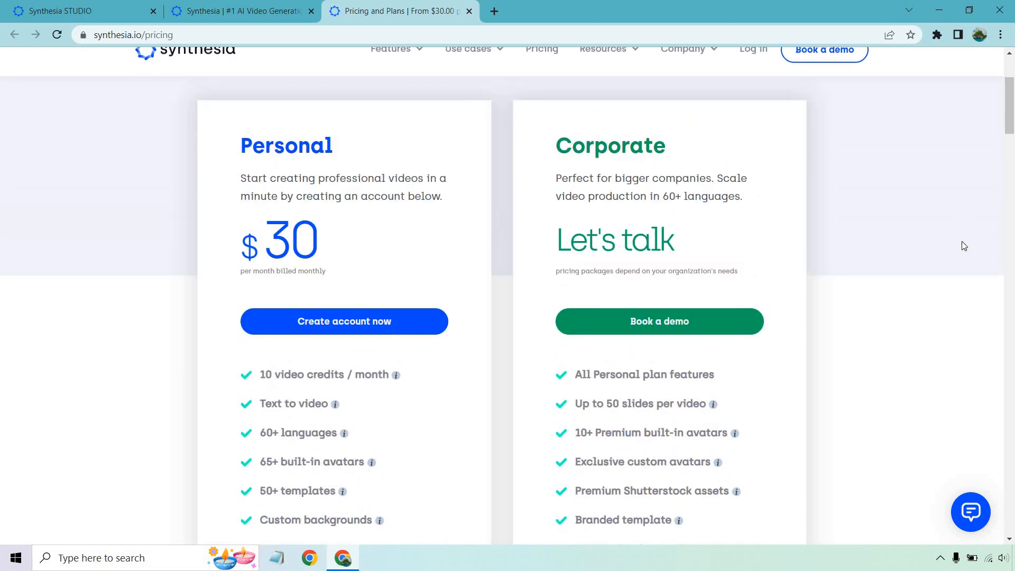
pyautogui.moveTo(438, 226)
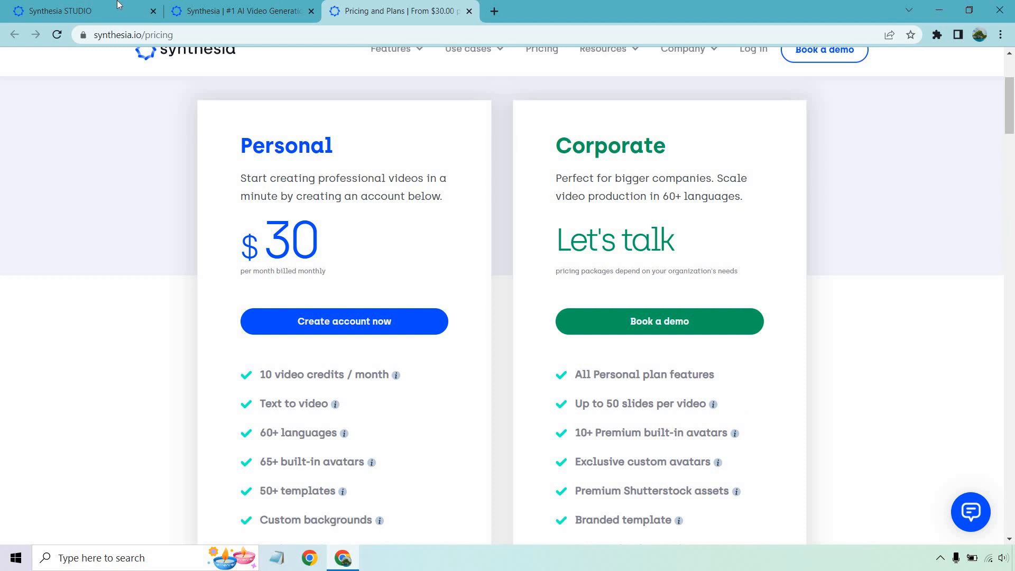
pyautogui.click(61, 11)
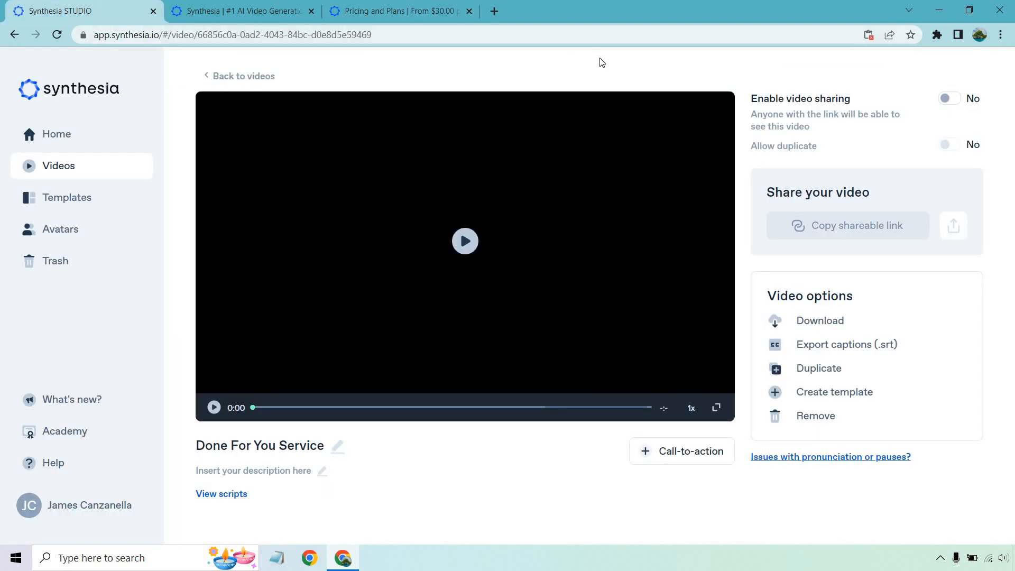